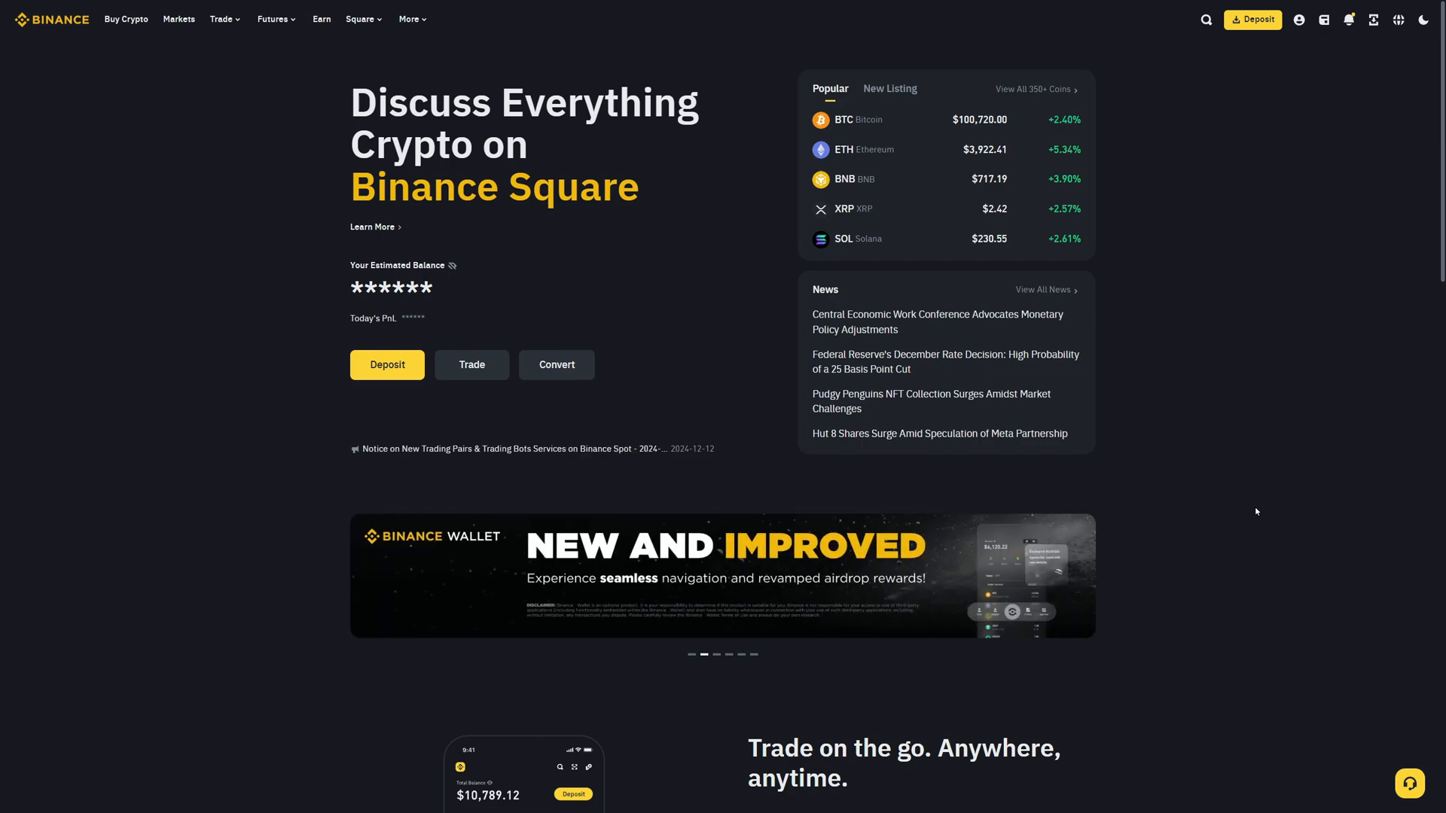
{"action": "mouse_move", "coordinate": [1252, 510]}
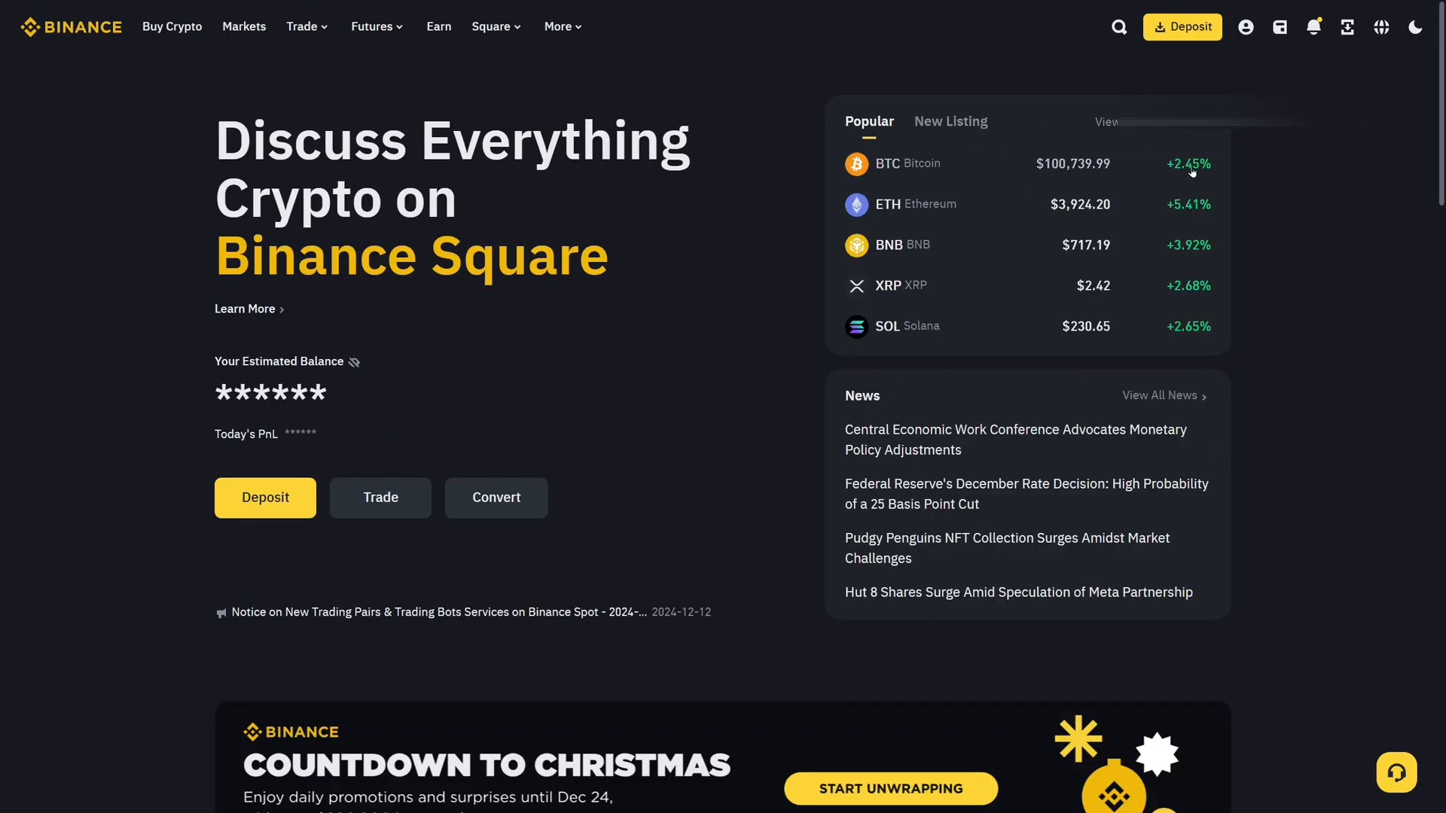
- Enable Withdrawal Whitelist under the Withdrawal section of Binance account settings
{"action": "left_click", "coordinate": [1244, 26]}
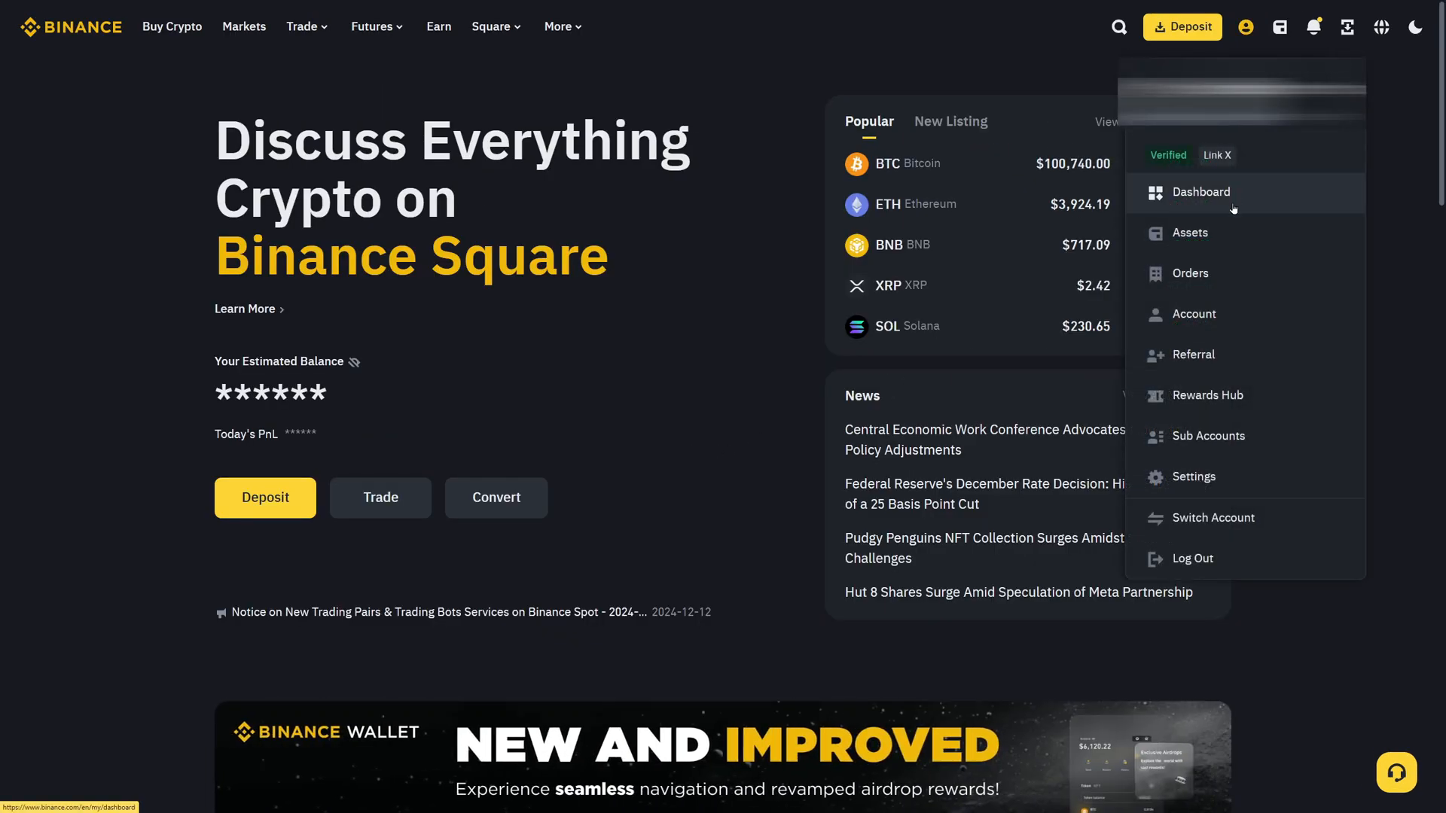
{"action": "mouse_move", "coordinate": [1217, 477]}
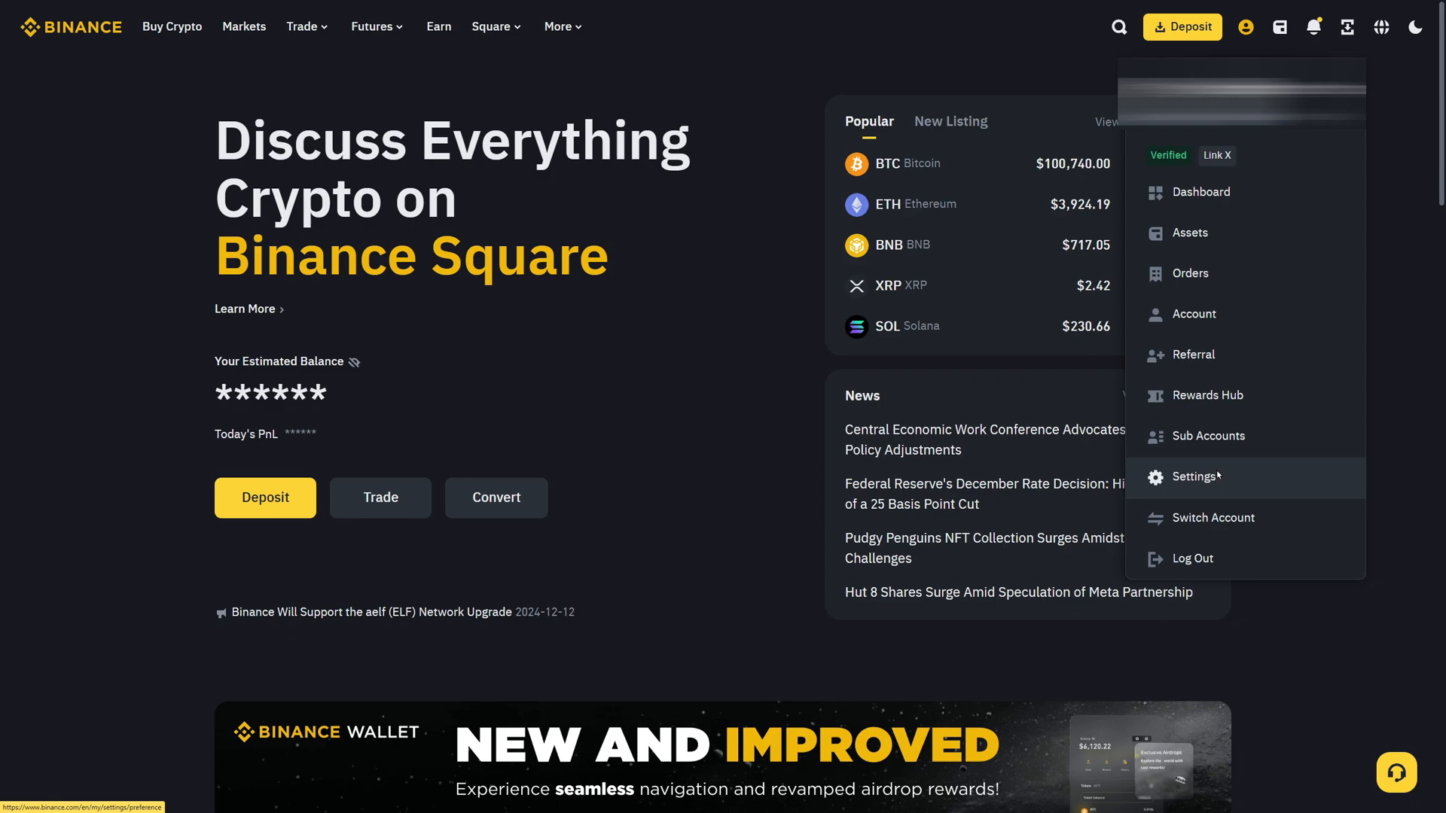
{"action": "left_click", "coordinate": [1192, 476]}
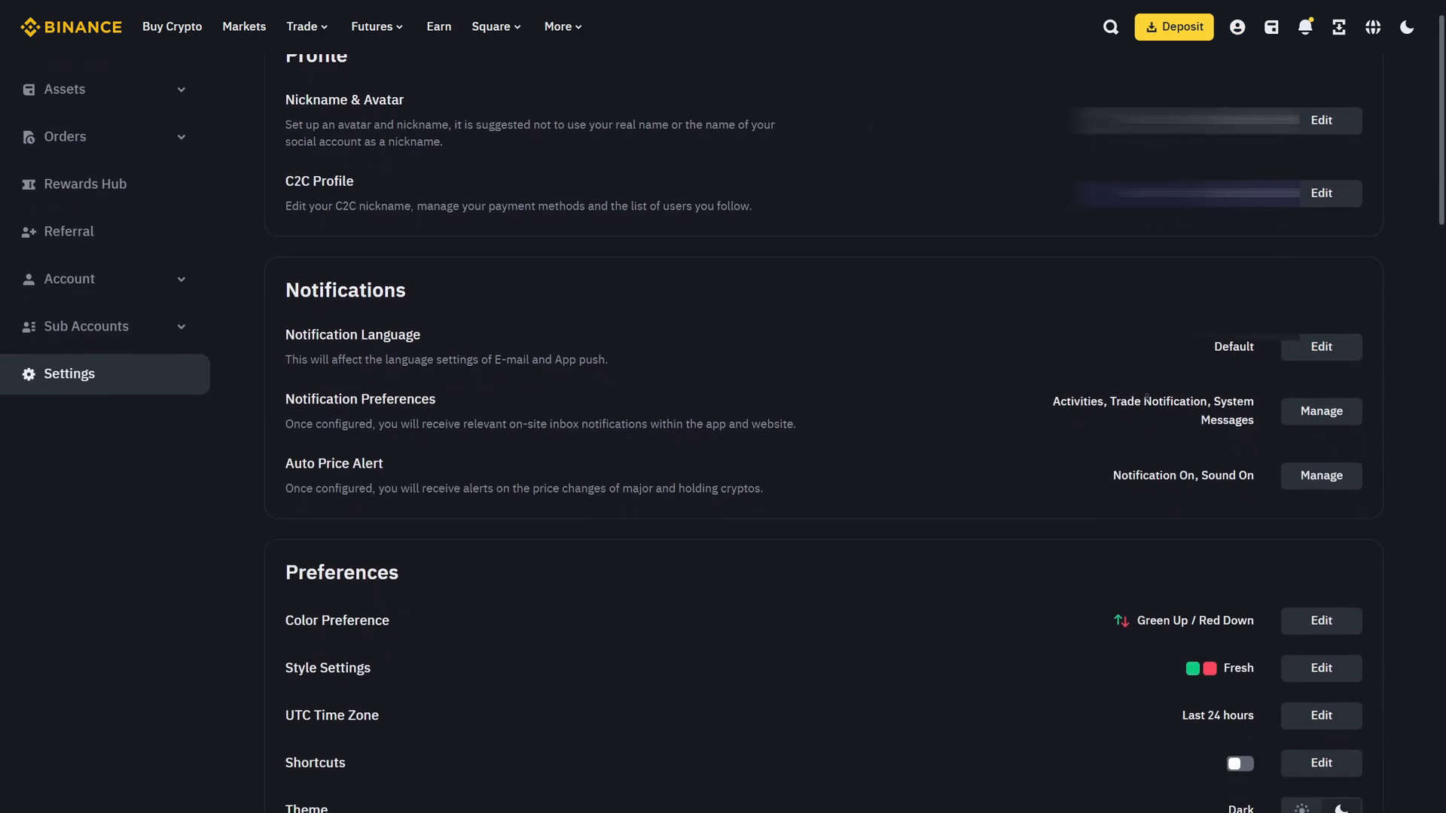
{"action": "scroll", "scroll_direction": "down", "scroll_amount": 3}
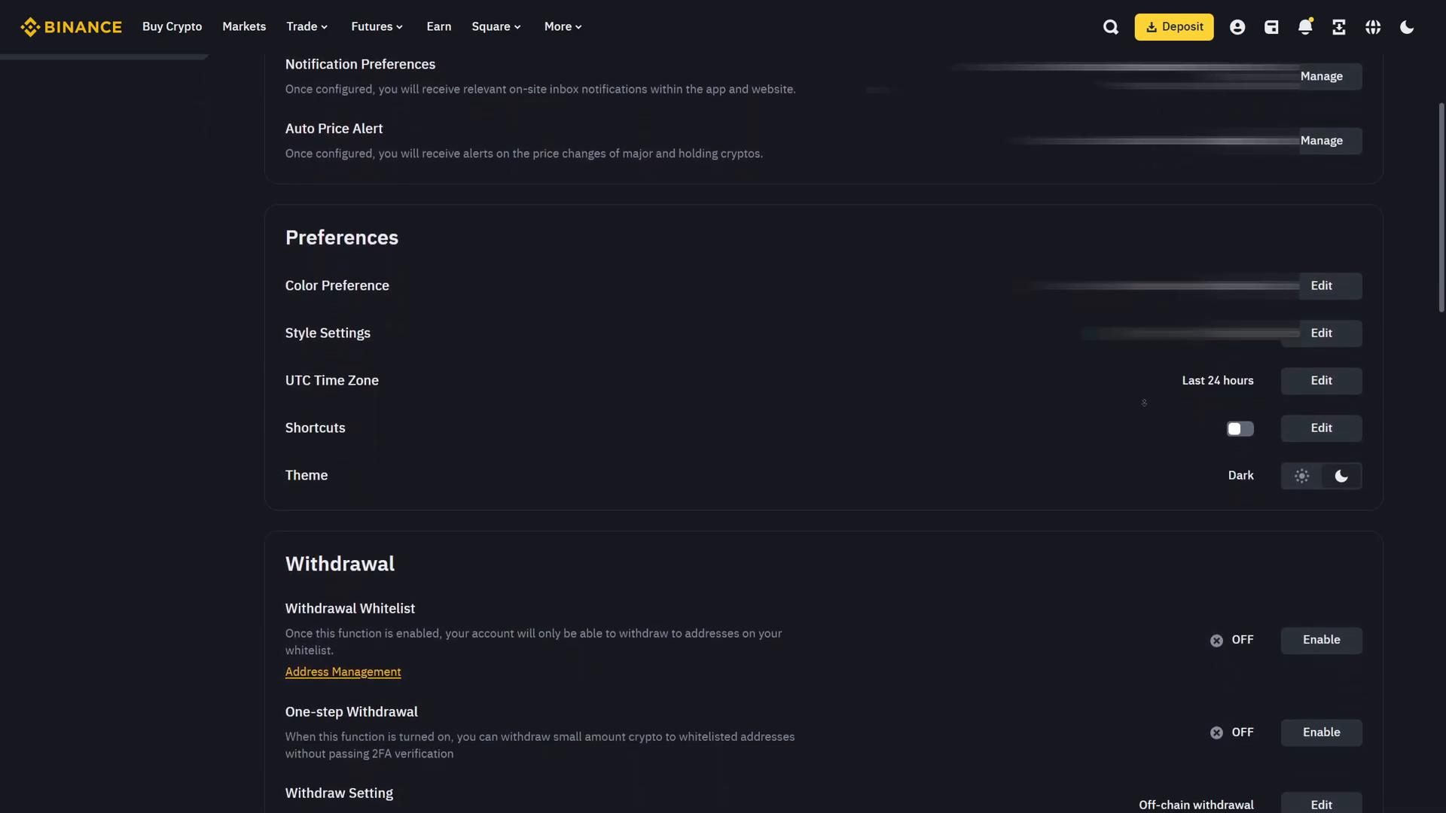
{"action": "double_click", "coordinate": [340, 551]}
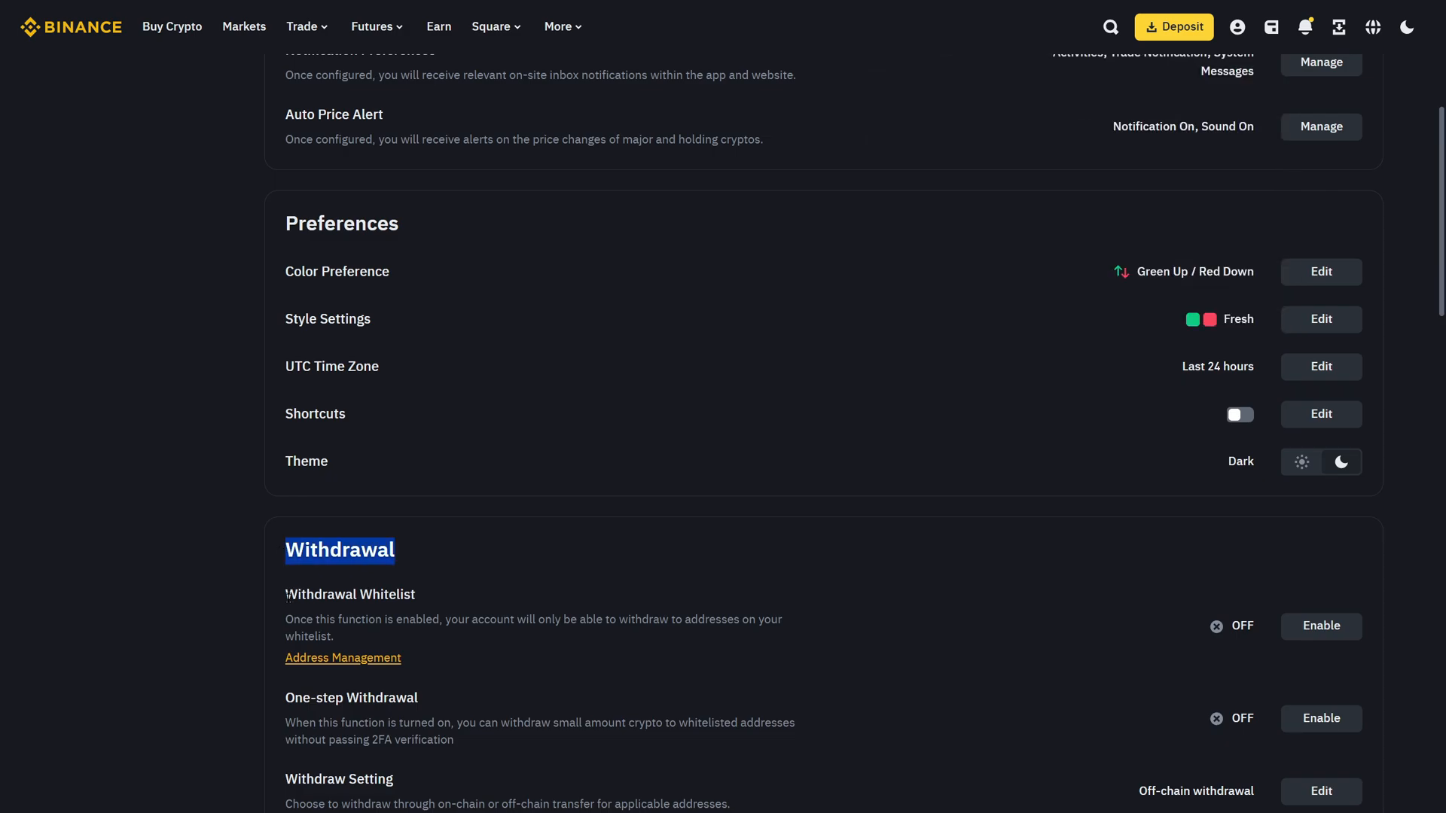
{"action": "mouse_move", "coordinate": [1289, 644]}
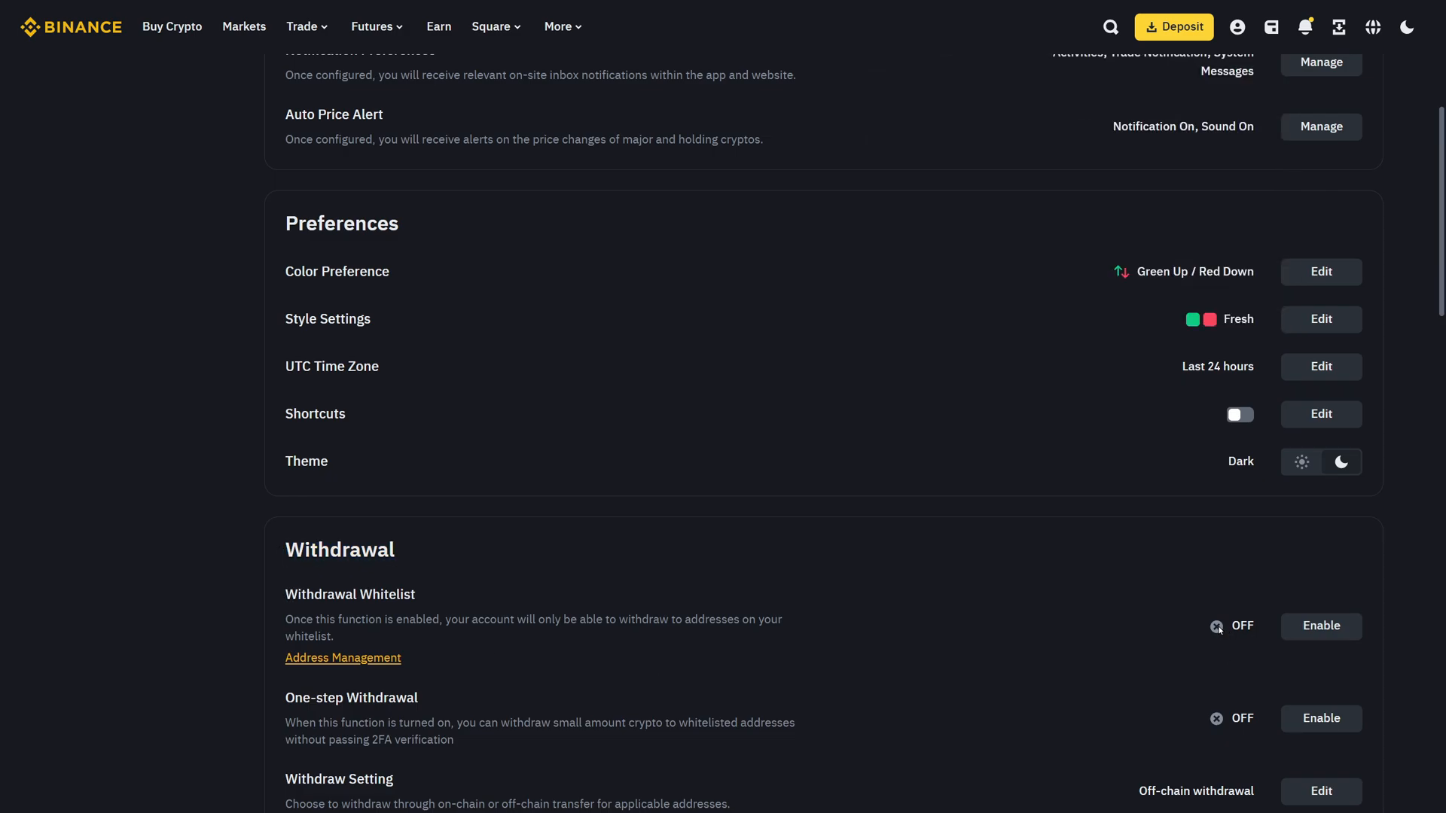
{"action": "left_click", "coordinate": [1321, 625]}
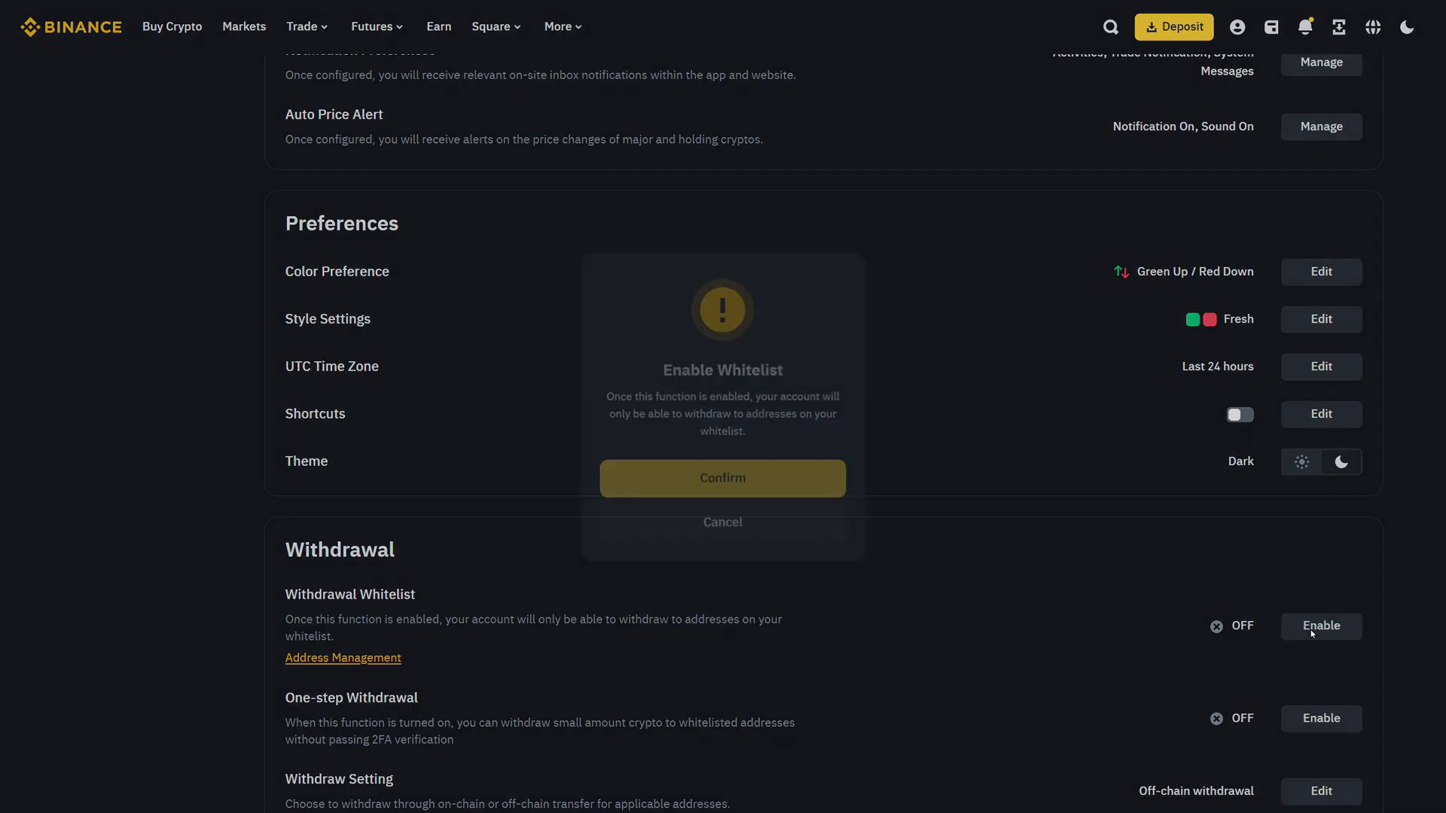
{"action": "left_click", "coordinate": [722, 478]}
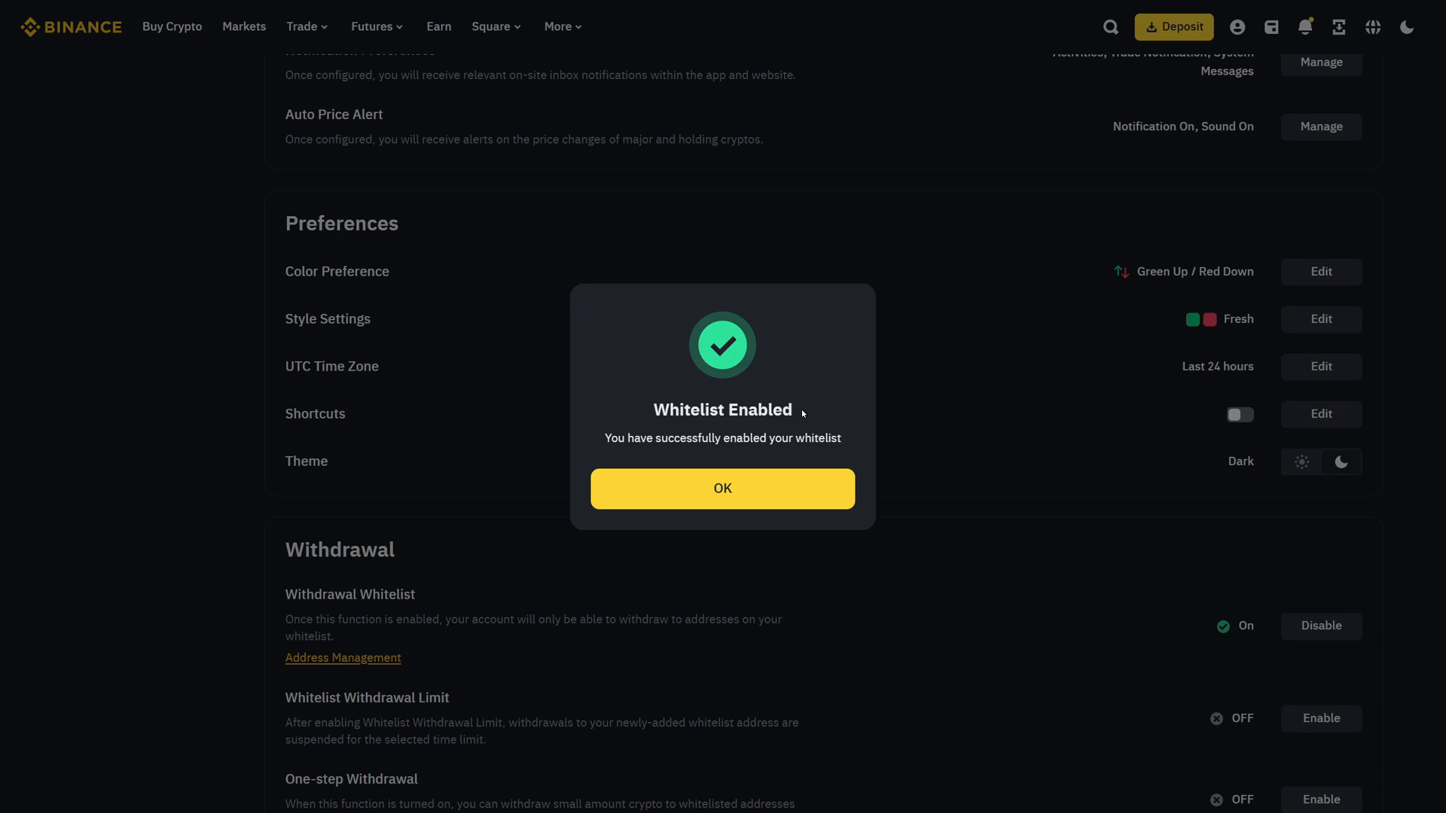
{"action": "mouse_move", "coordinate": [800, 420]}
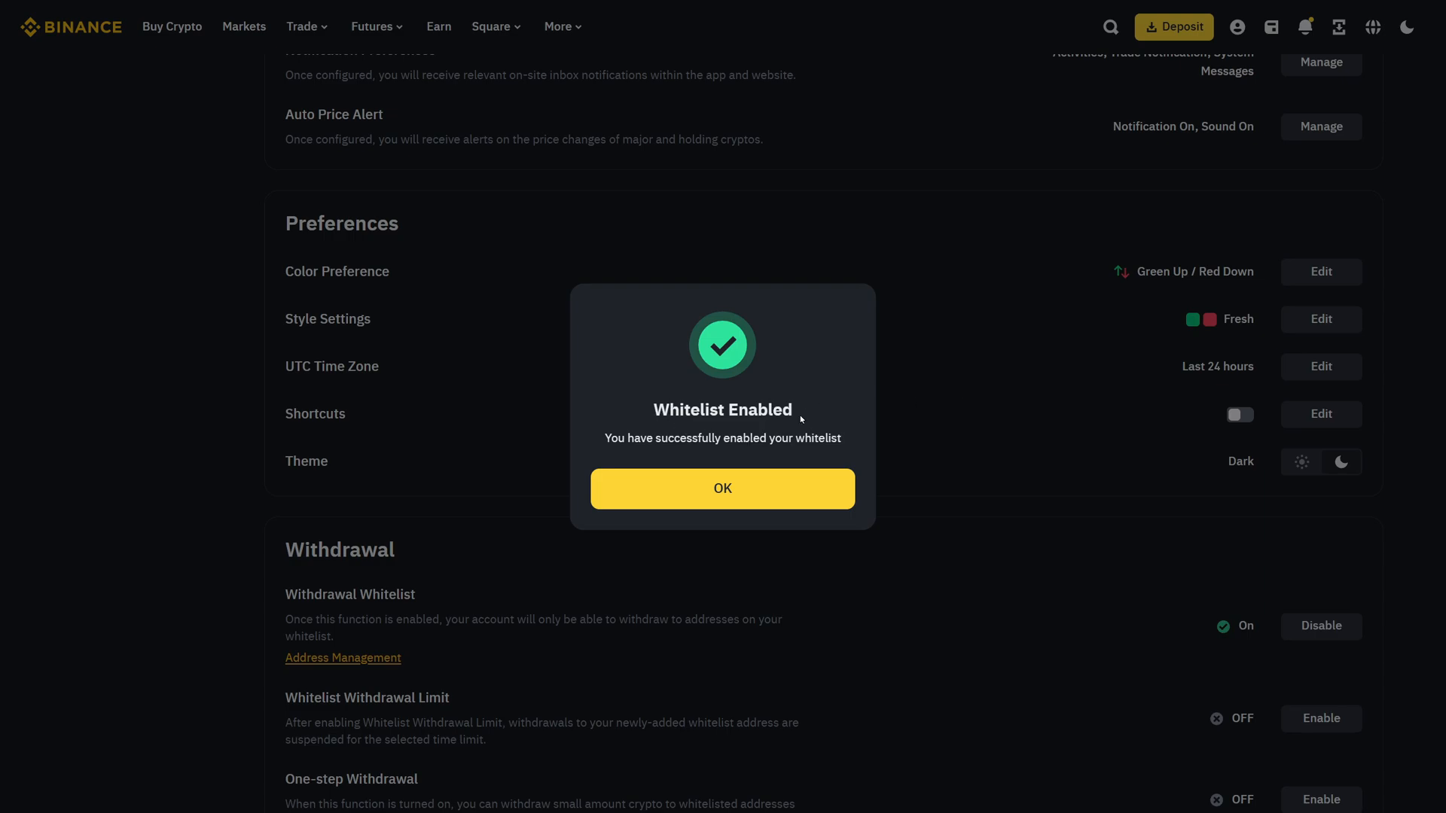
- Dismiss the success message, open Address Management, and show the Add options
{"action": "left_click", "coordinate": [722, 489]}
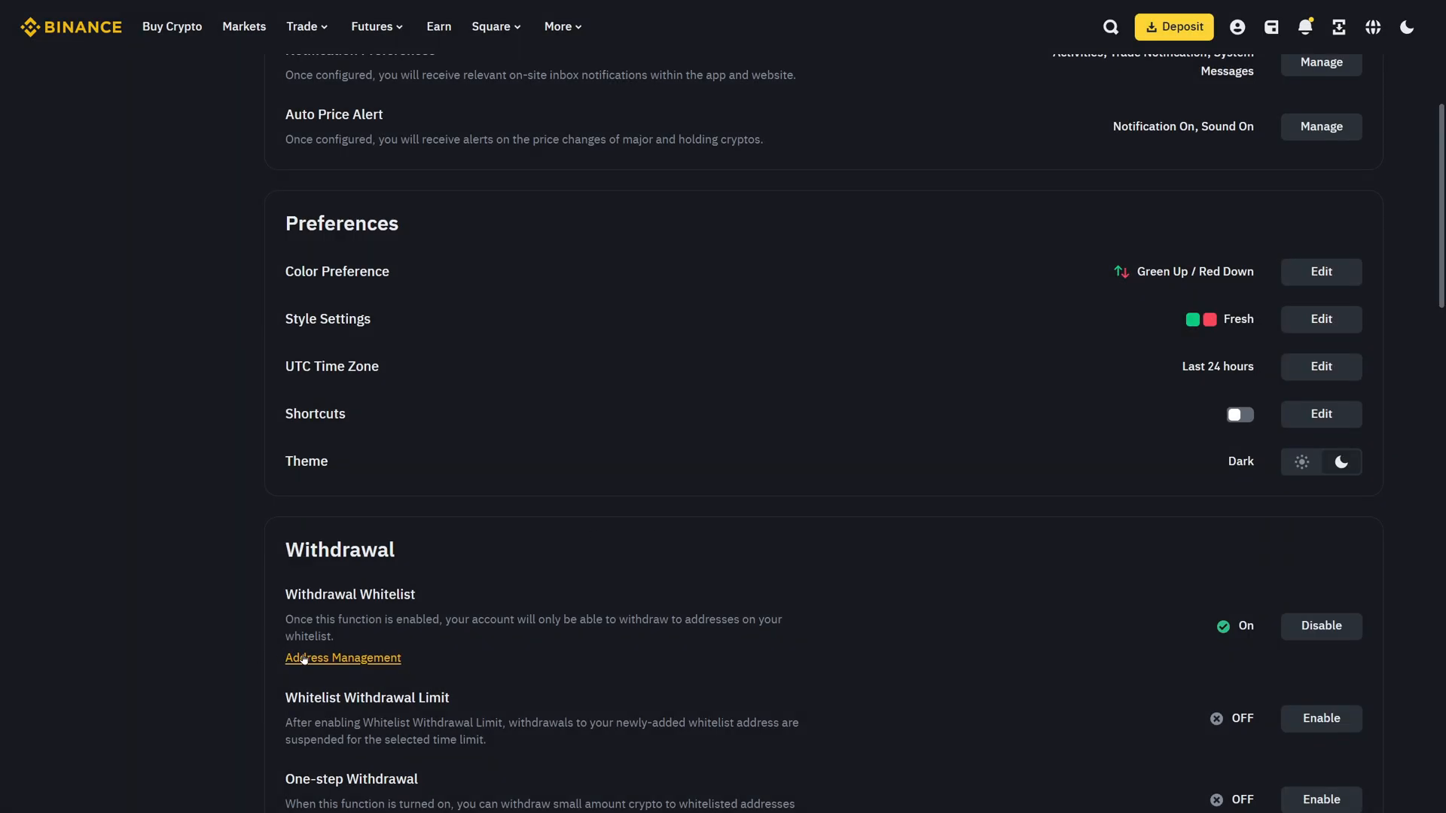
{"action": "mouse_move", "coordinate": [310, 660]}
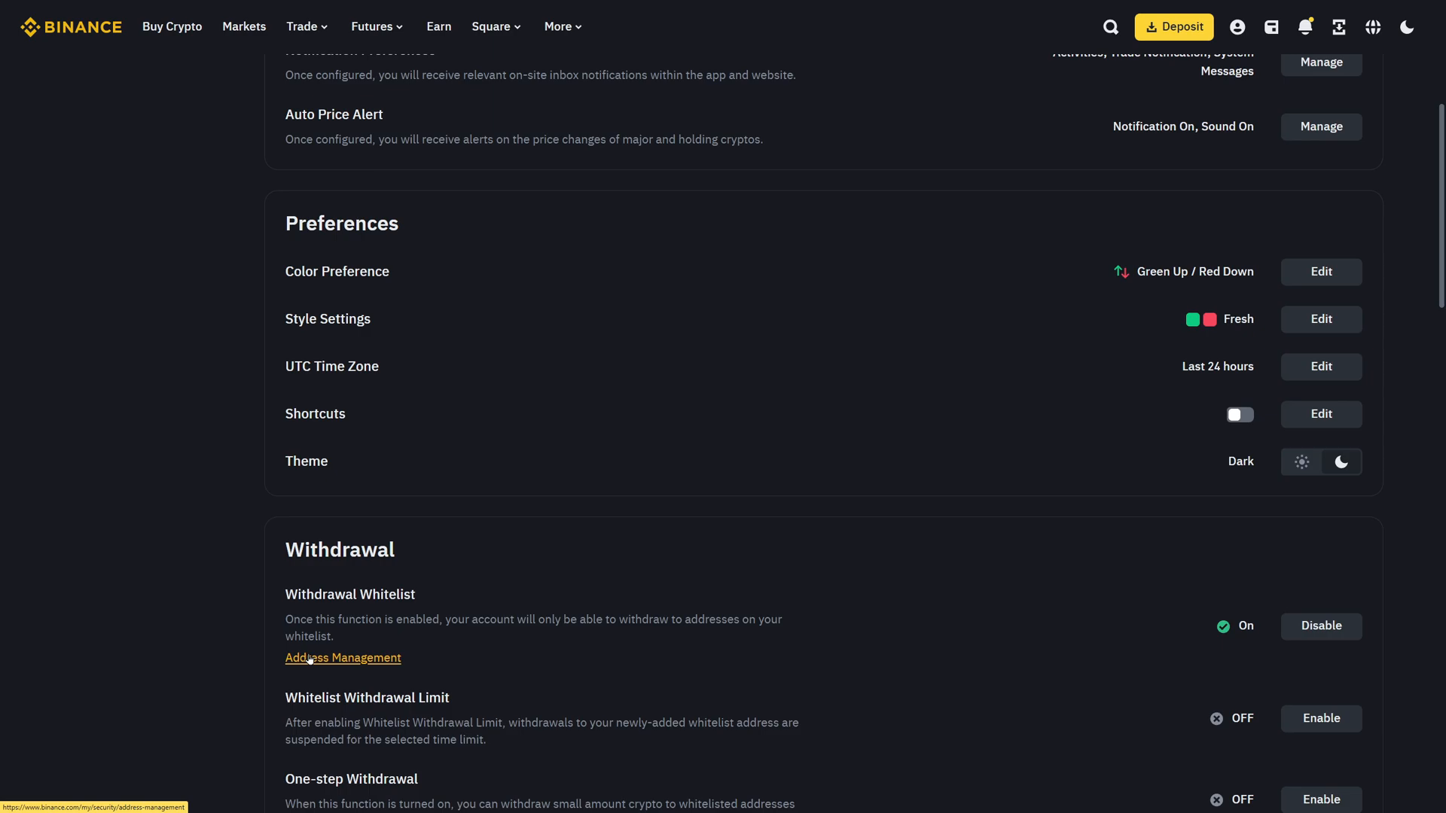
{"action": "left_click", "coordinate": [343, 658]}
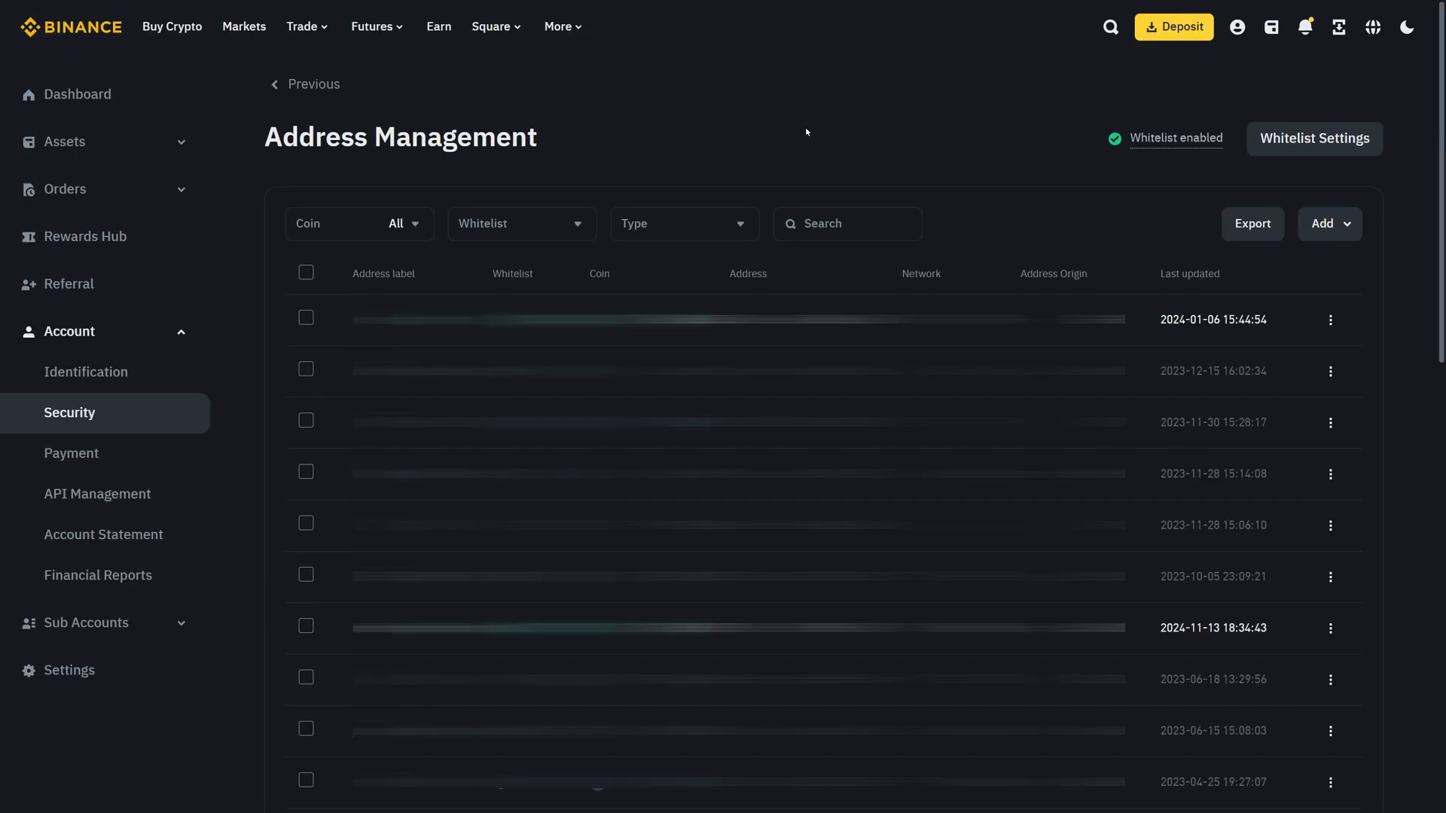
{"action": "mouse_move", "coordinate": [824, 143]}
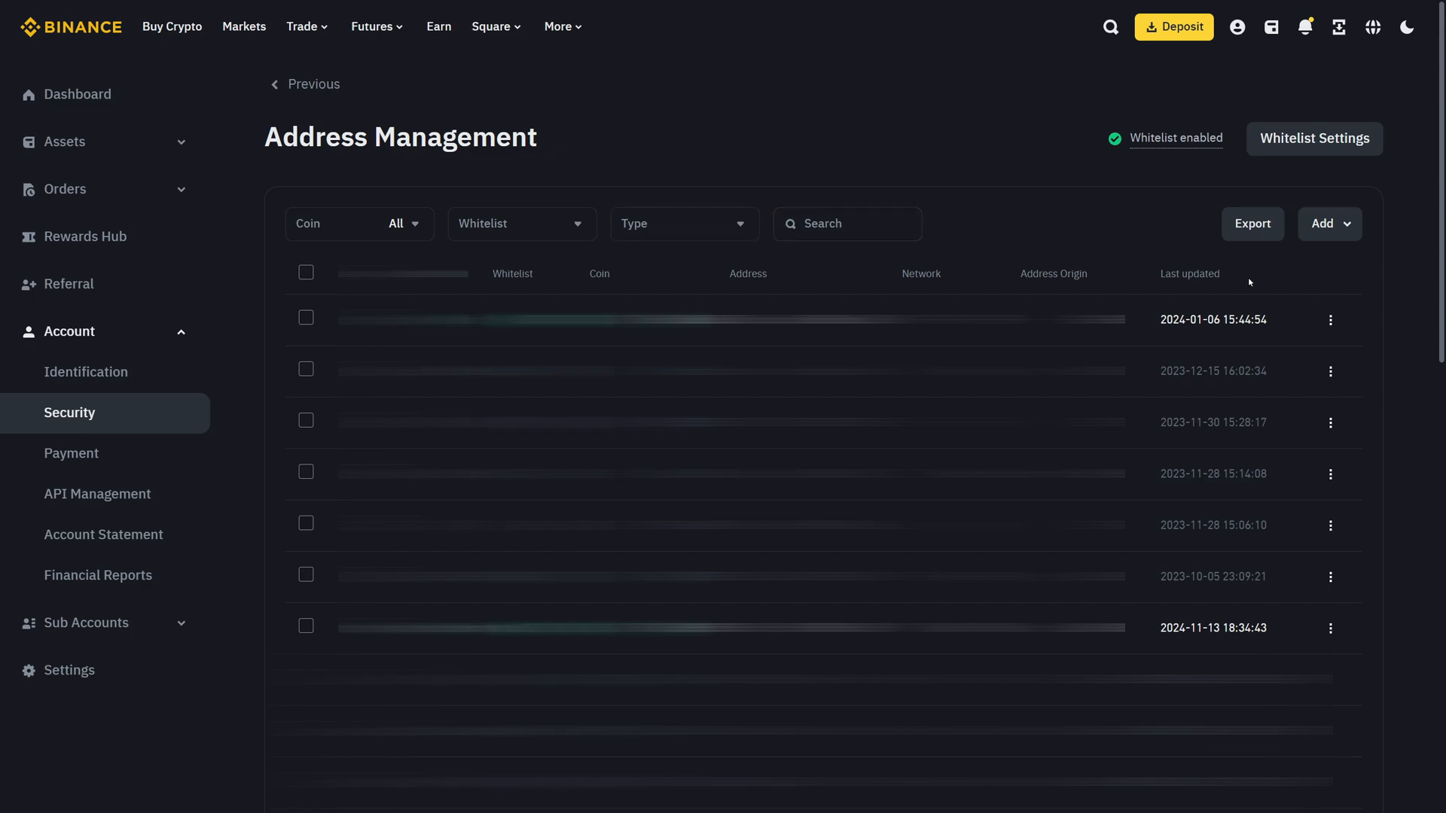
{"action": "left_click", "coordinate": [1329, 224]}
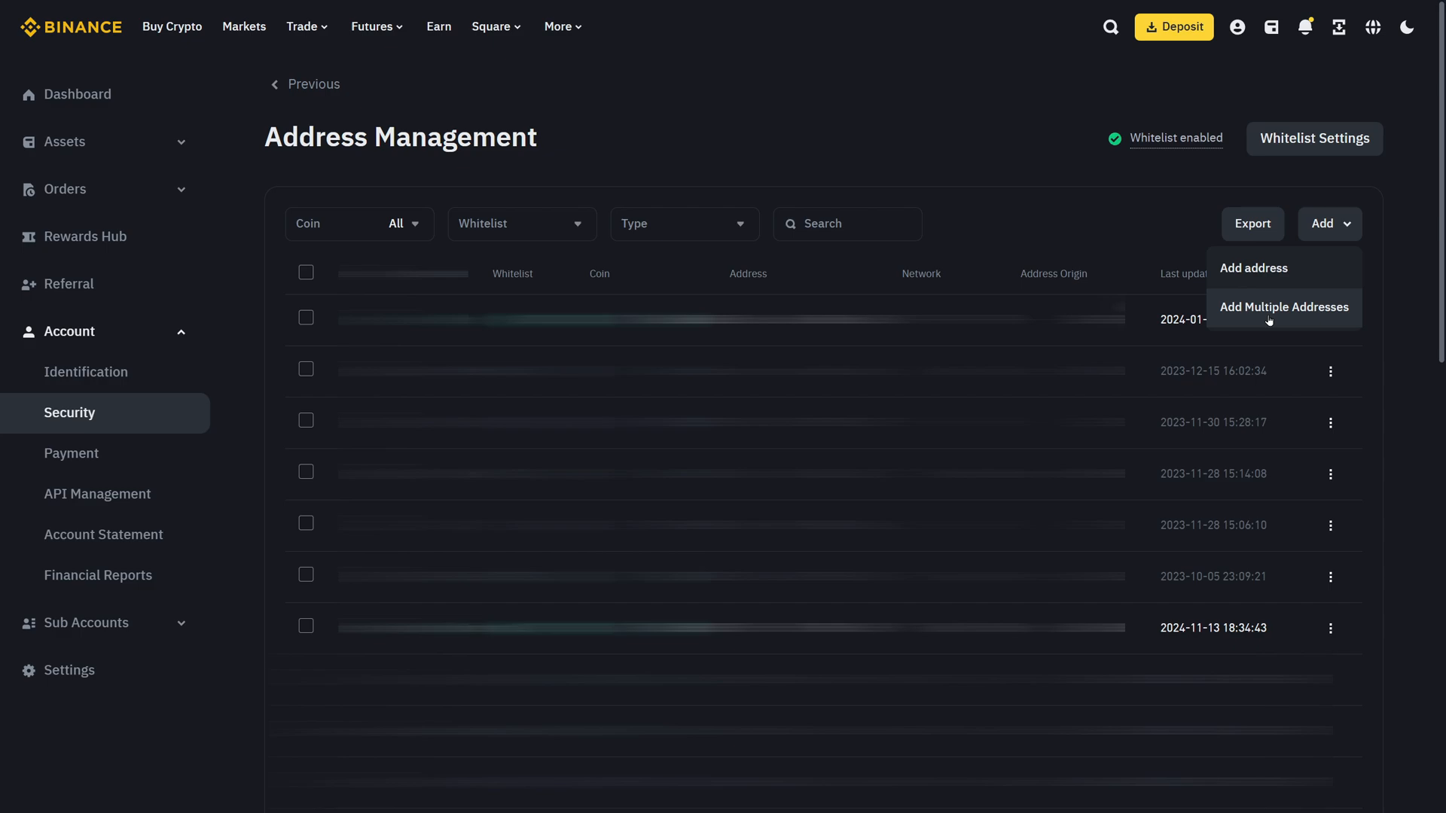
{"action": "mouse_move", "coordinate": [1278, 269]}
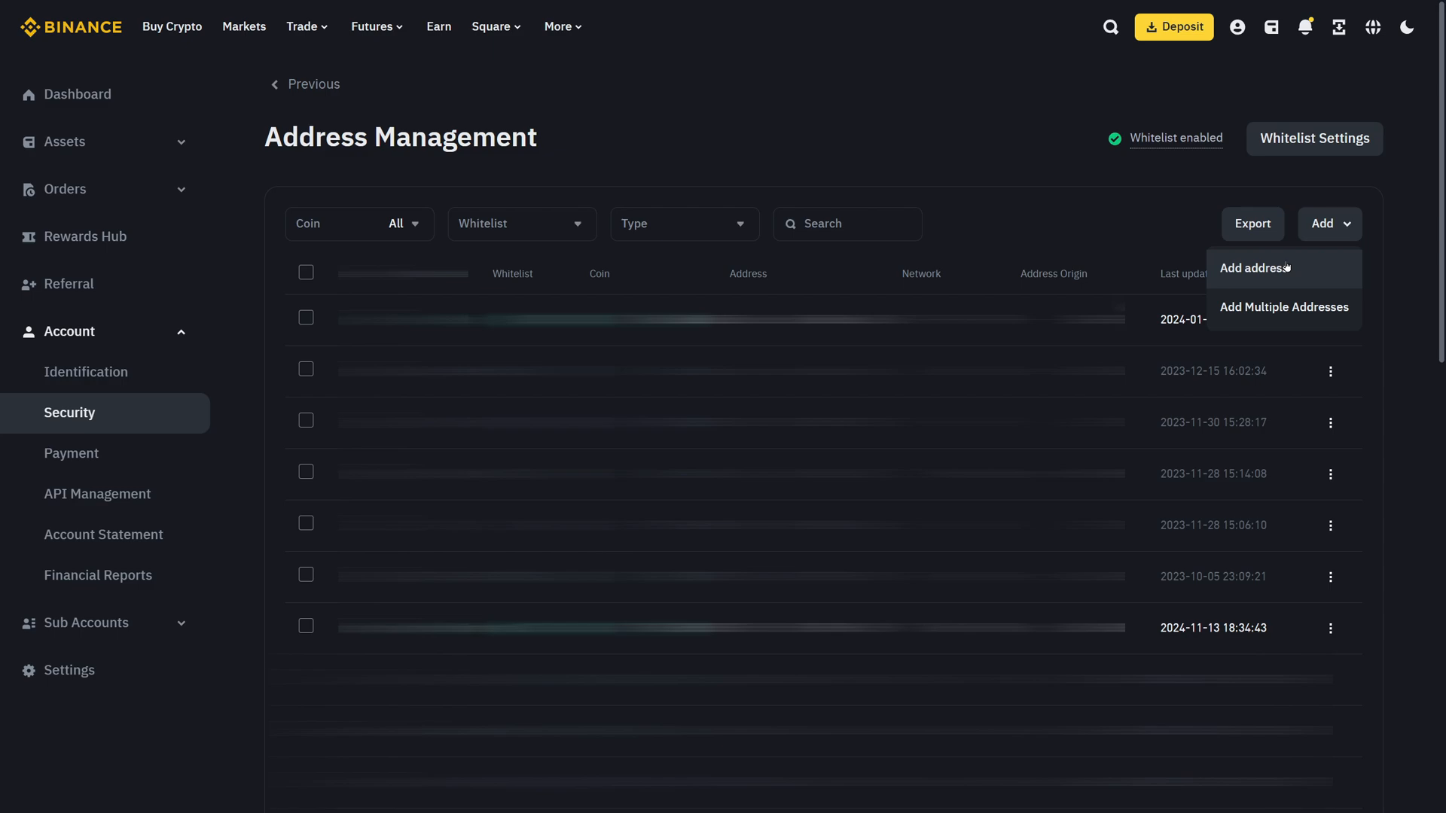
- Add an address labelled 'Bybit USDT TRC20' with coin USDT and network Tron (TRC20)
{"action": "left_click", "coordinate": [1254, 267]}
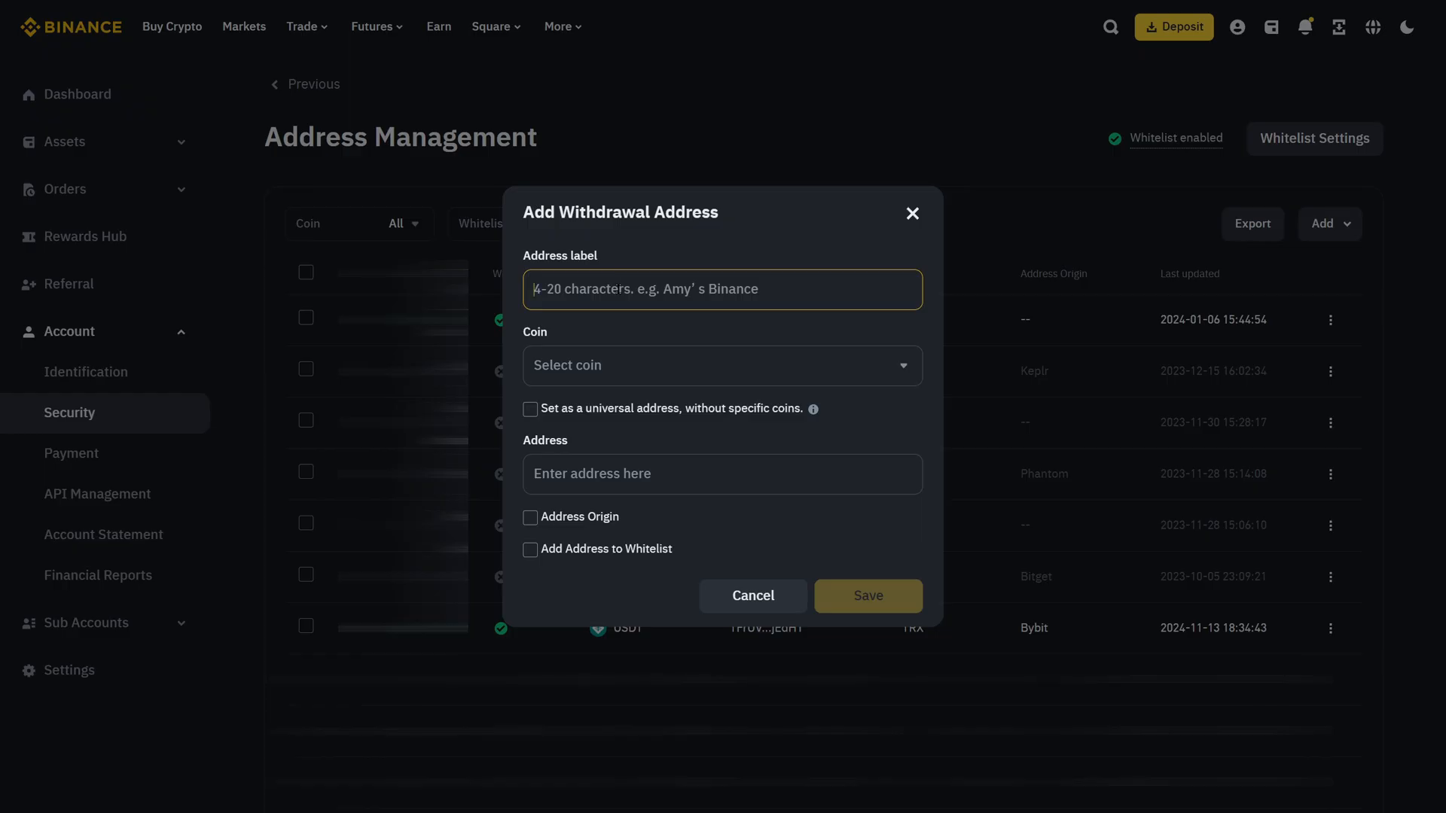
{"action": "type", "text": "Bybit USDT TRC20"}
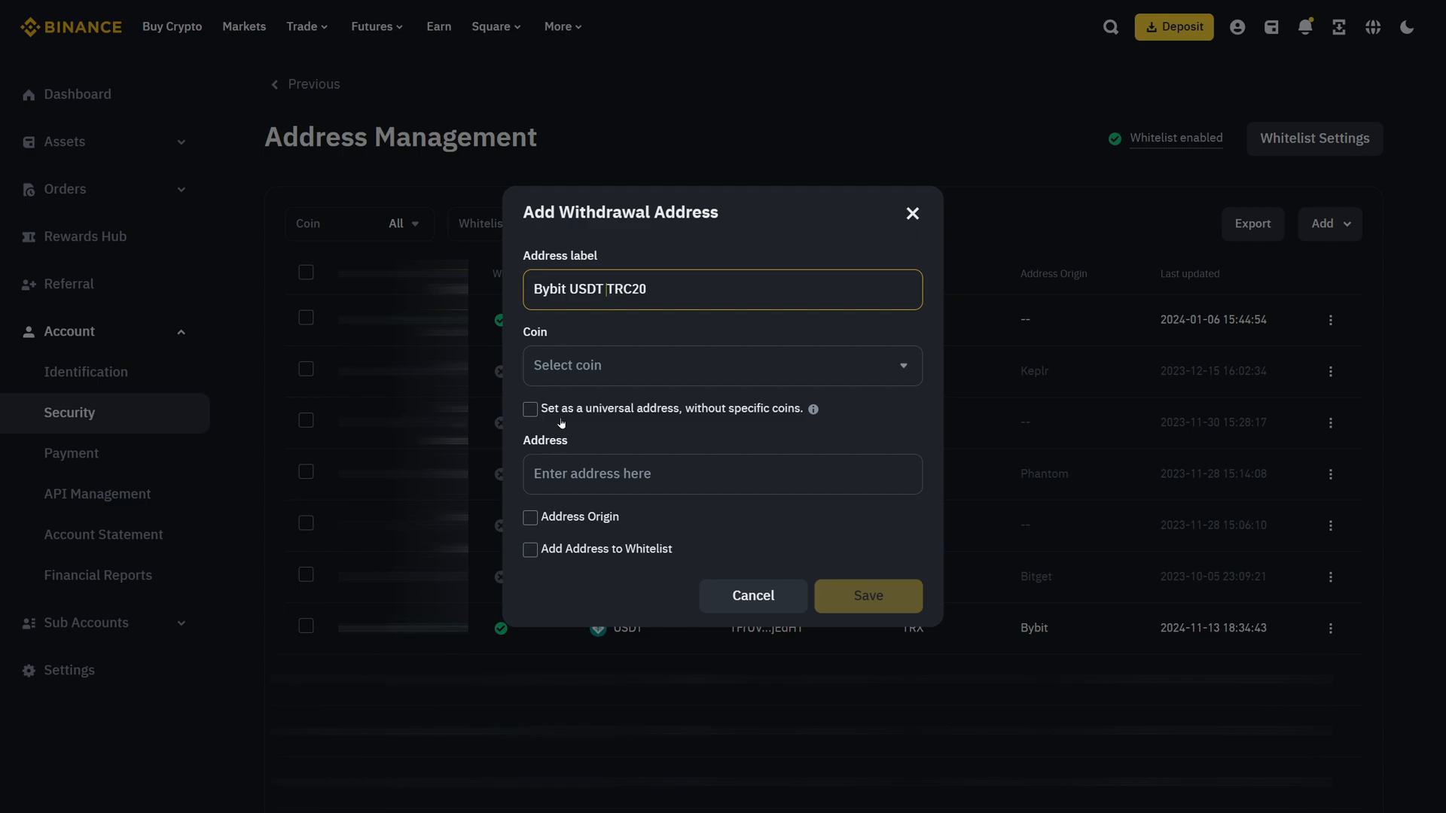
{"action": "left_click", "coordinate": [722, 365]}
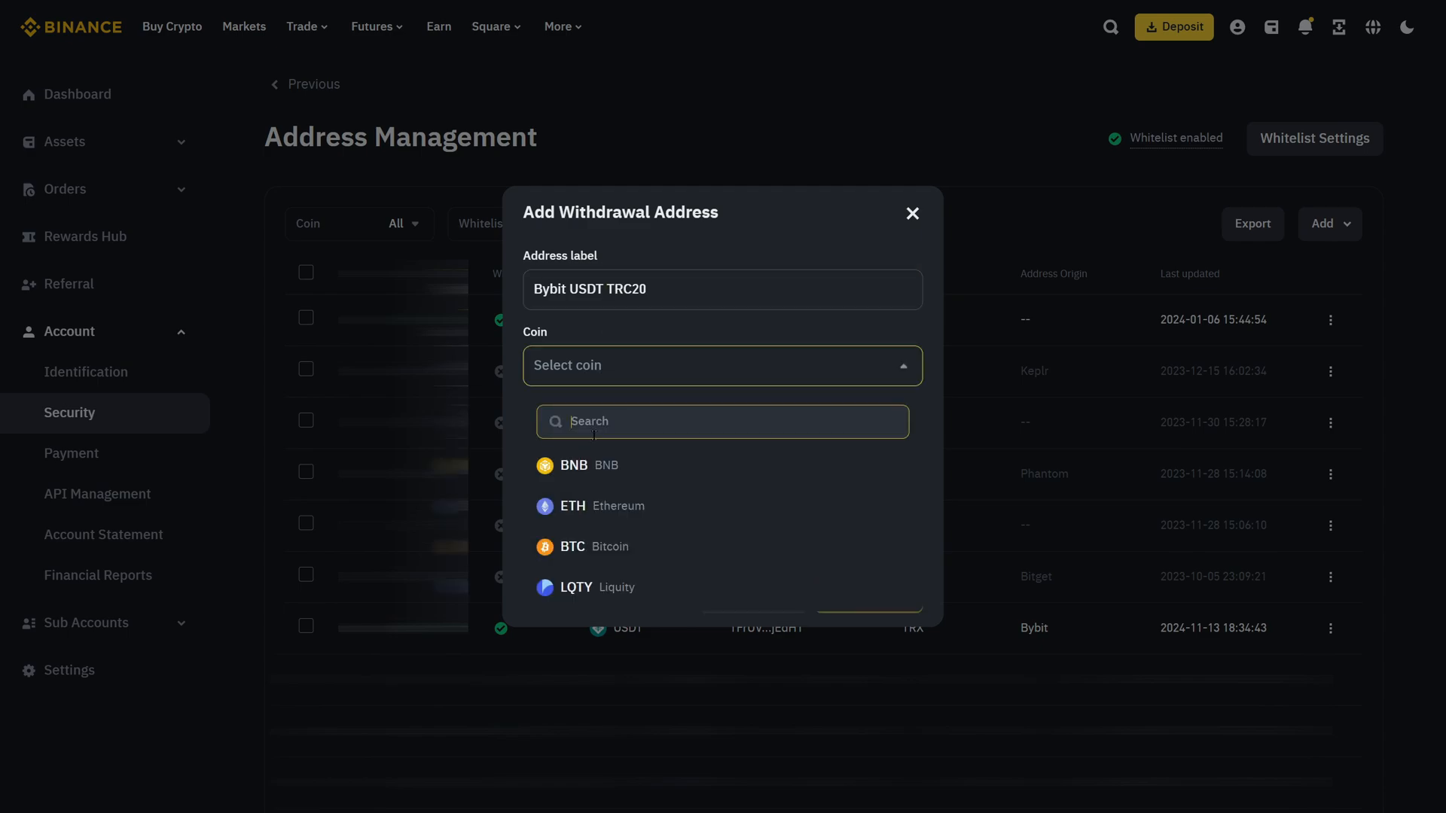
{"action": "type", "text": "usdt"}
{"action": "type", "text": "trc"}
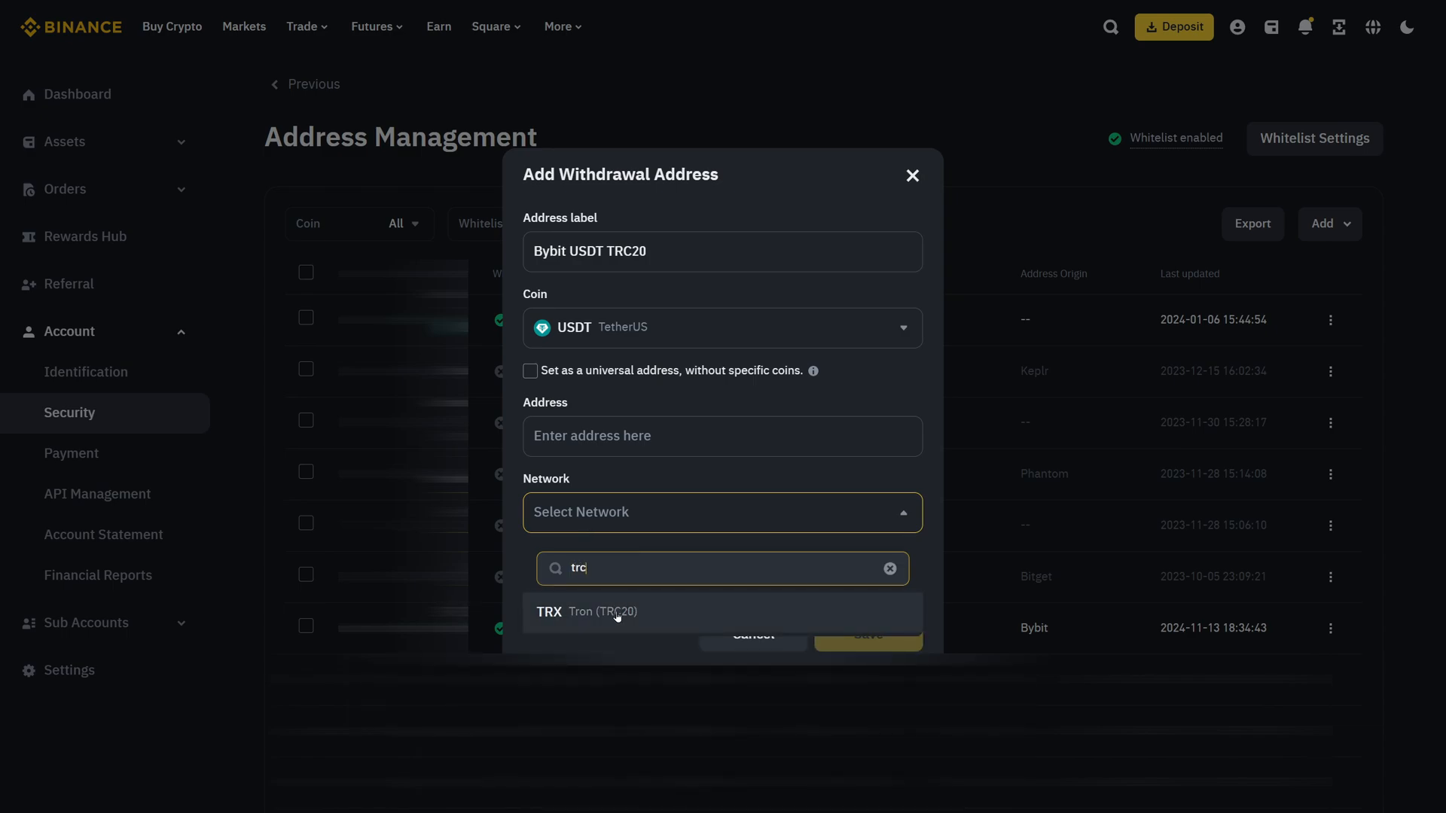
{"action": "left_click", "coordinate": [601, 611]}
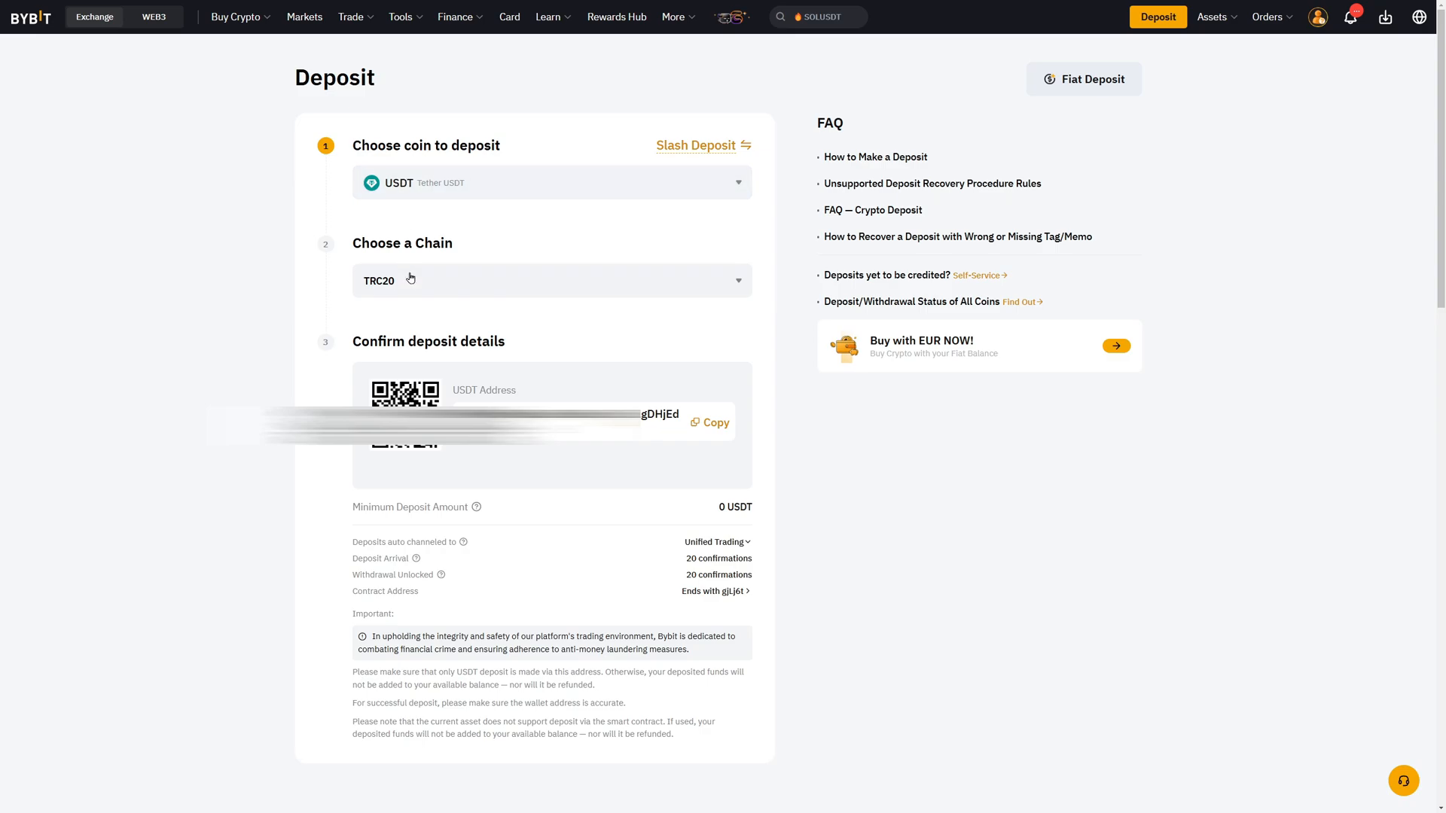
{"action": "mouse_move", "coordinate": [485, 445]}
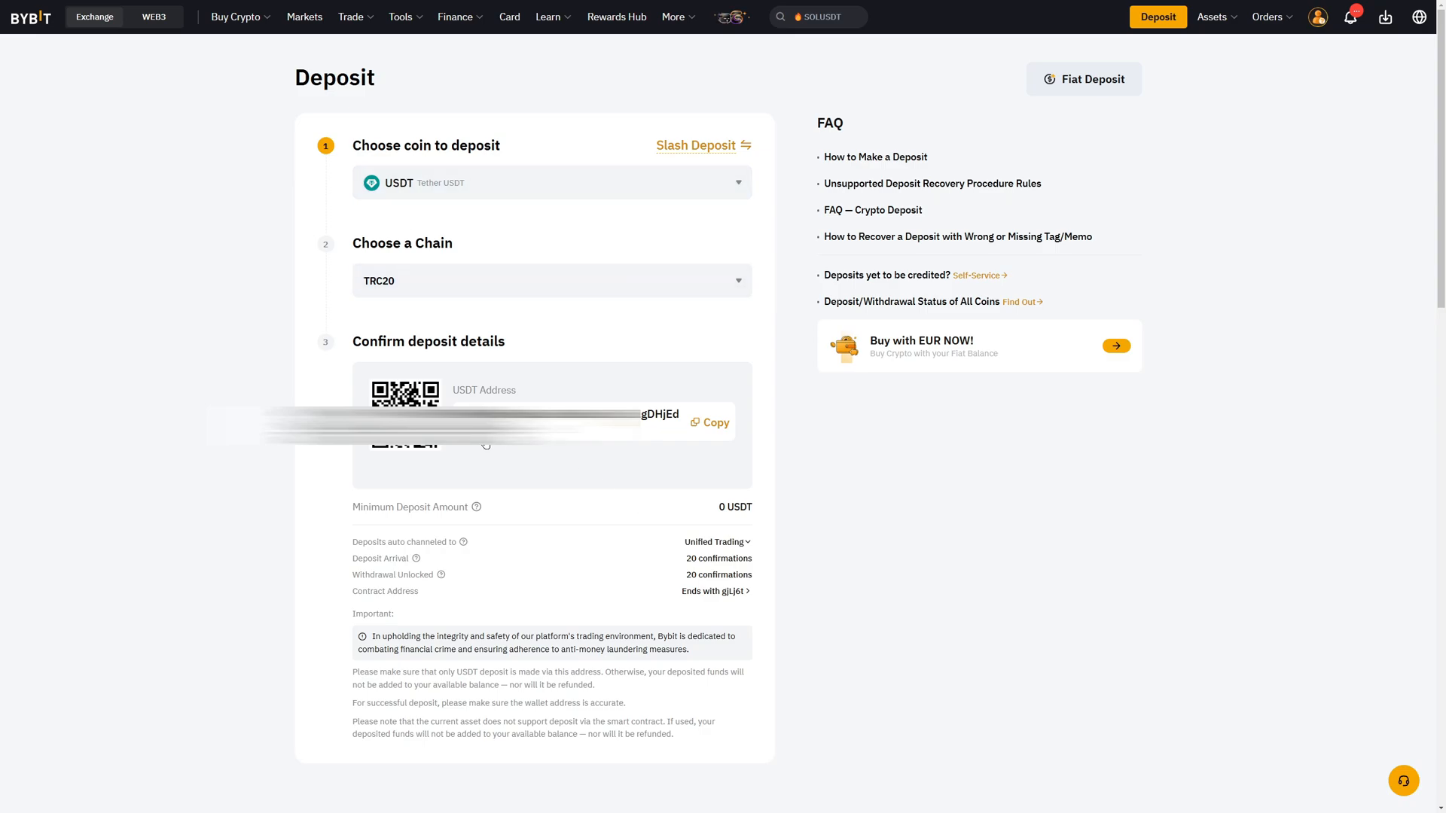
- Copy the Bybit USDT TRC20 deposit address
{"action": "left_click", "coordinate": [716, 423]}
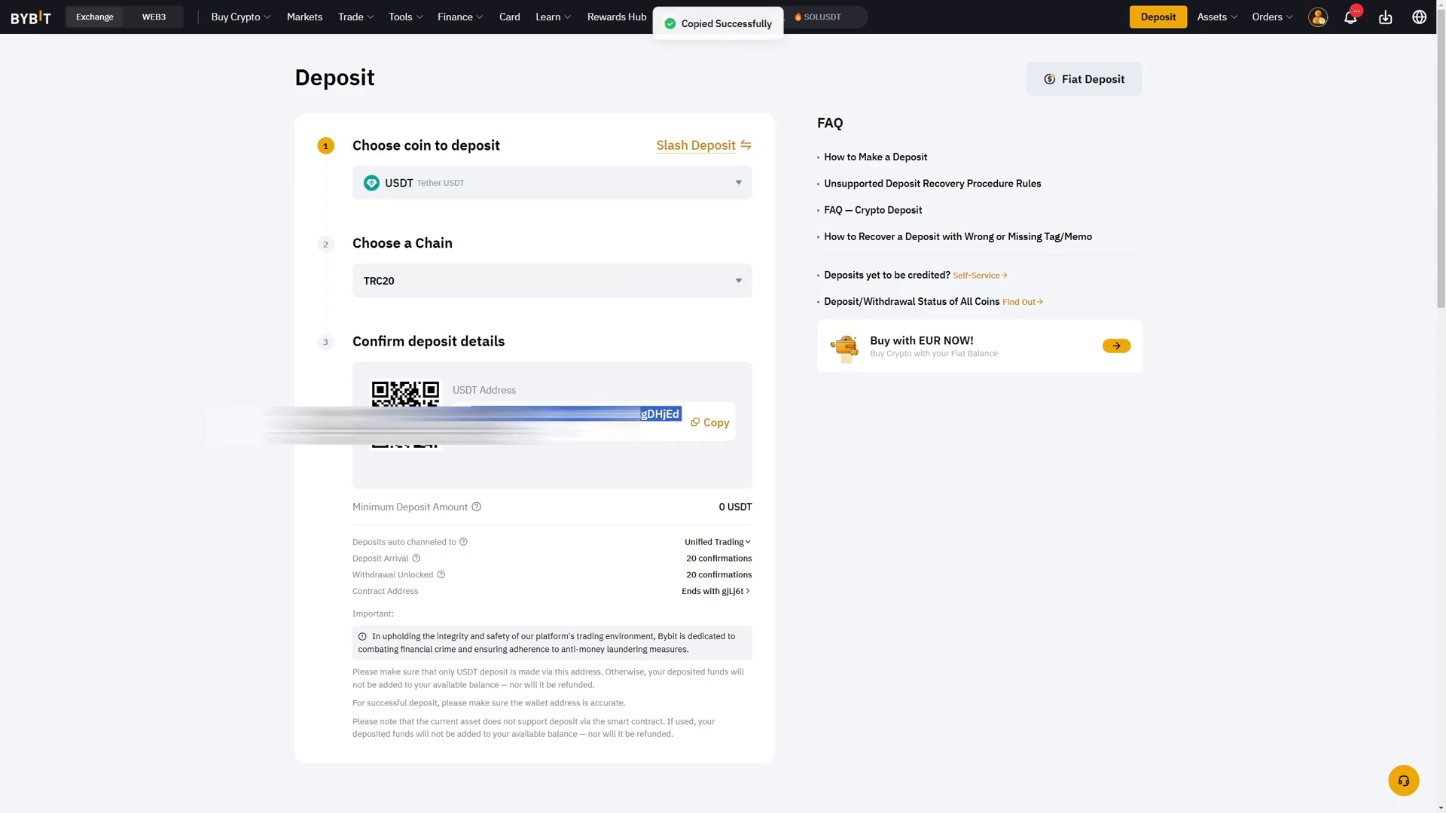
{"action": "left_click", "coordinate": [714, 423]}
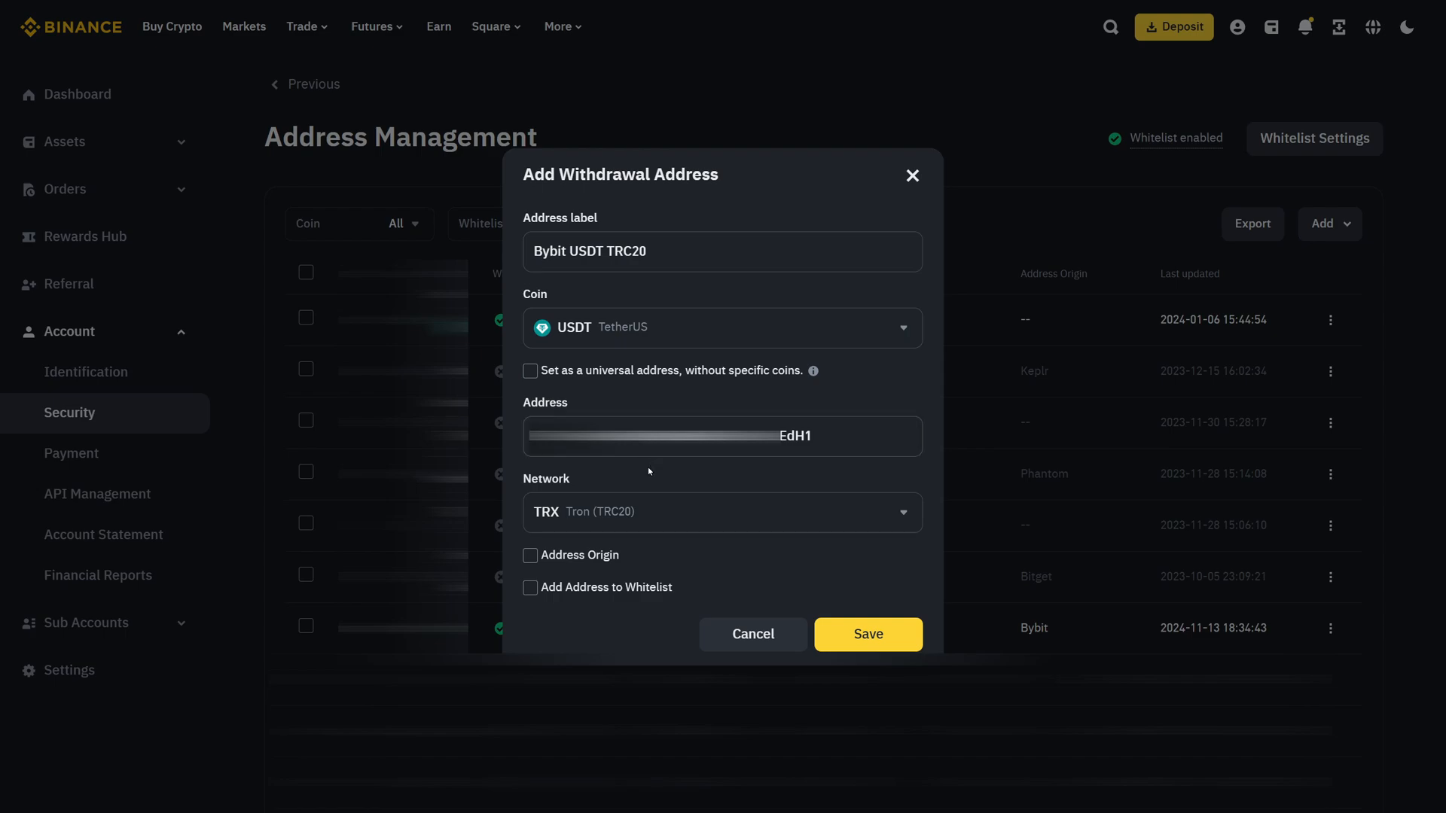
{"action": "mouse_move", "coordinate": [641, 475]}
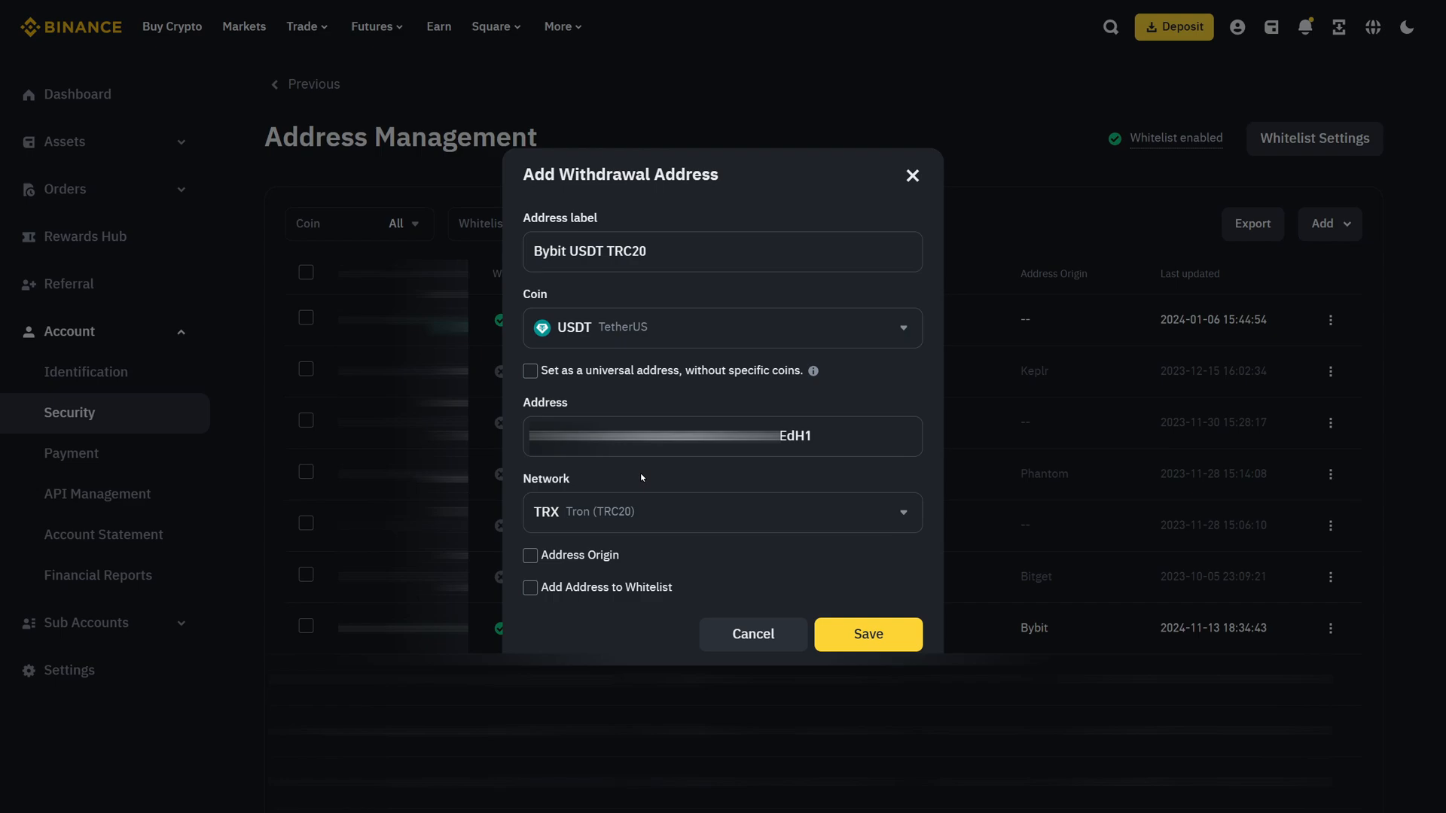
{"action": "mouse_move", "coordinate": [637, 476]}
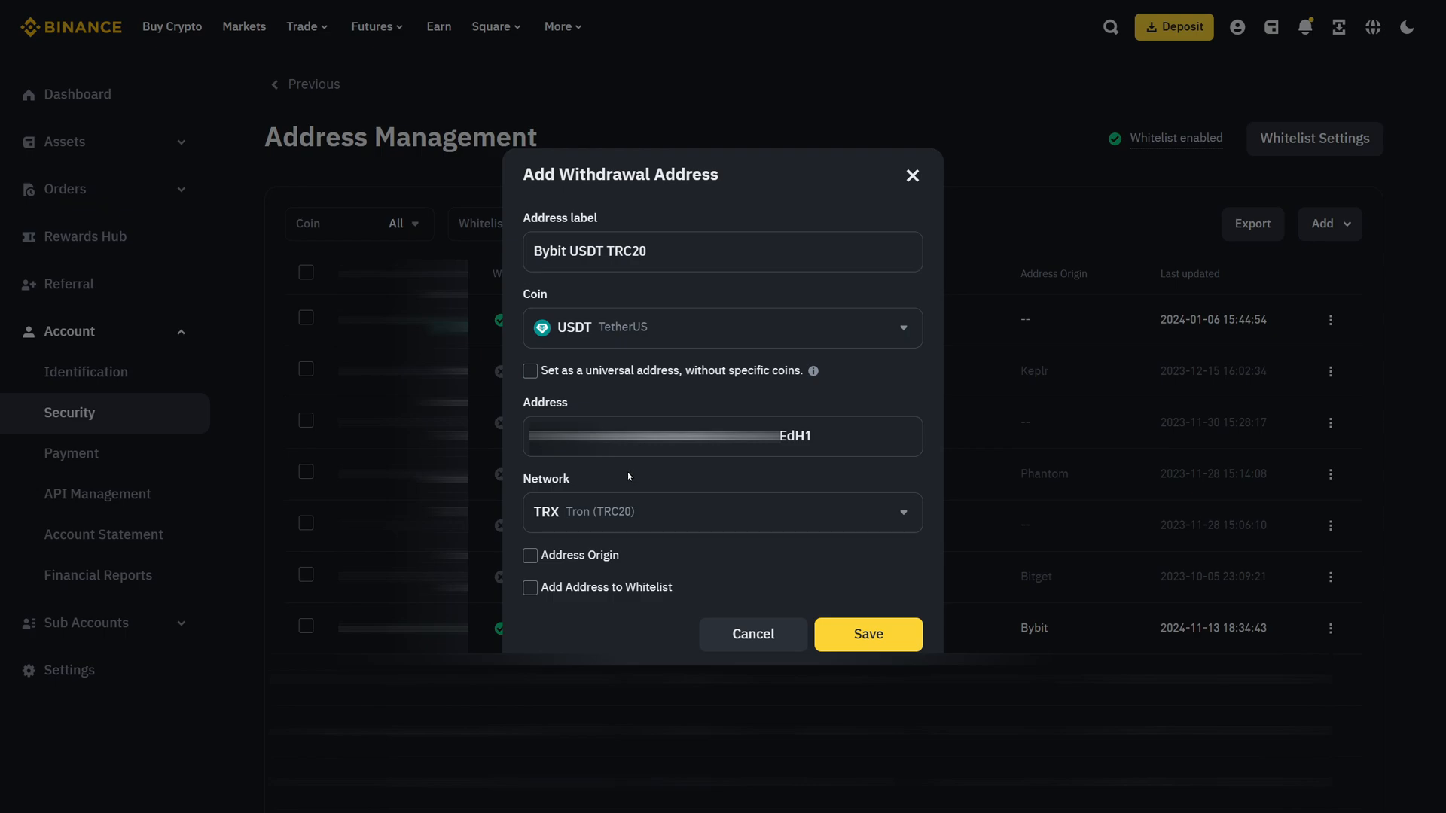
{"action": "mouse_move", "coordinate": [578, 407]}
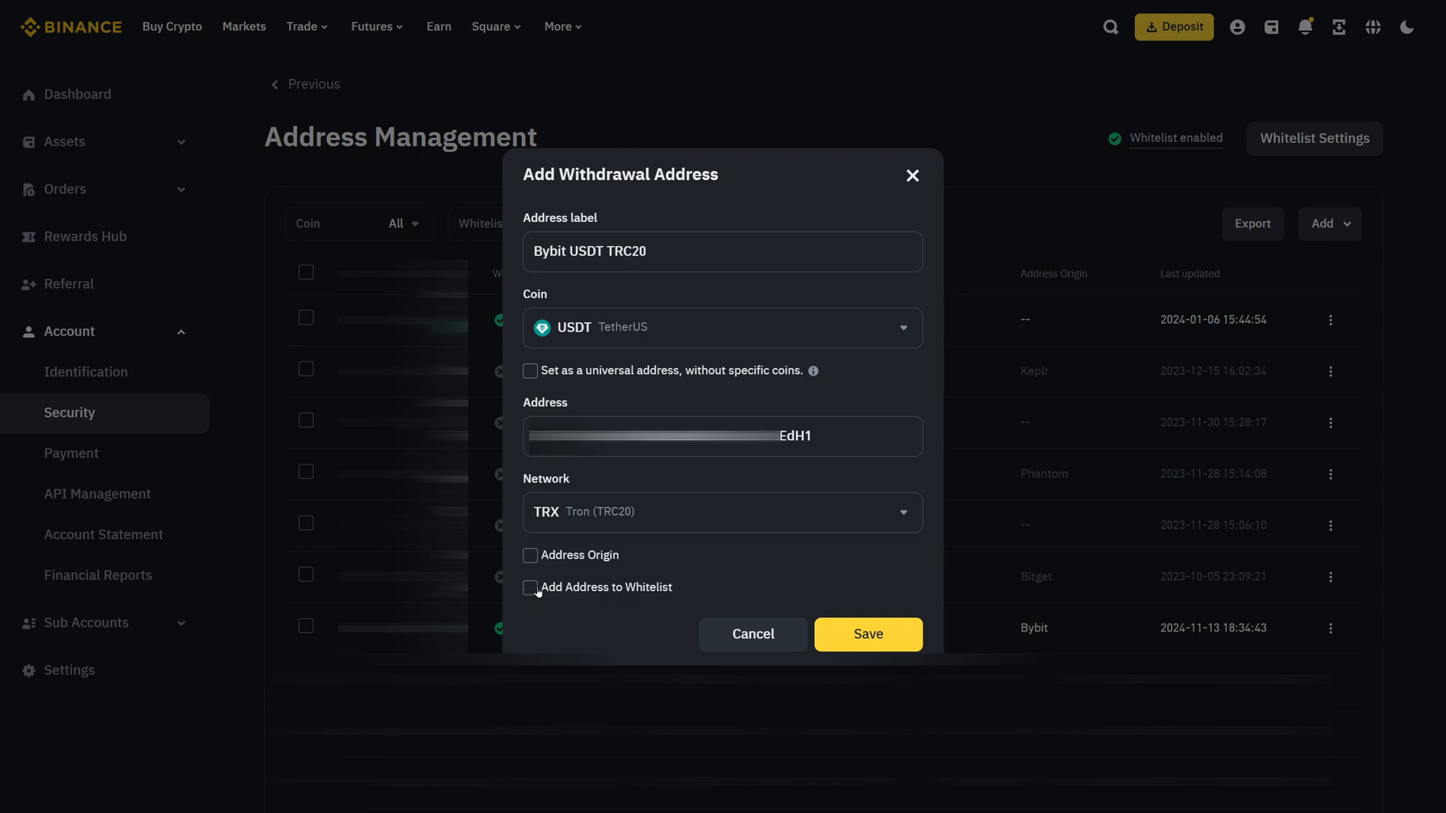
- Tick Add Address to Whitelist, save the address, and start security verification
{"action": "left_click", "coordinate": [530, 587]}
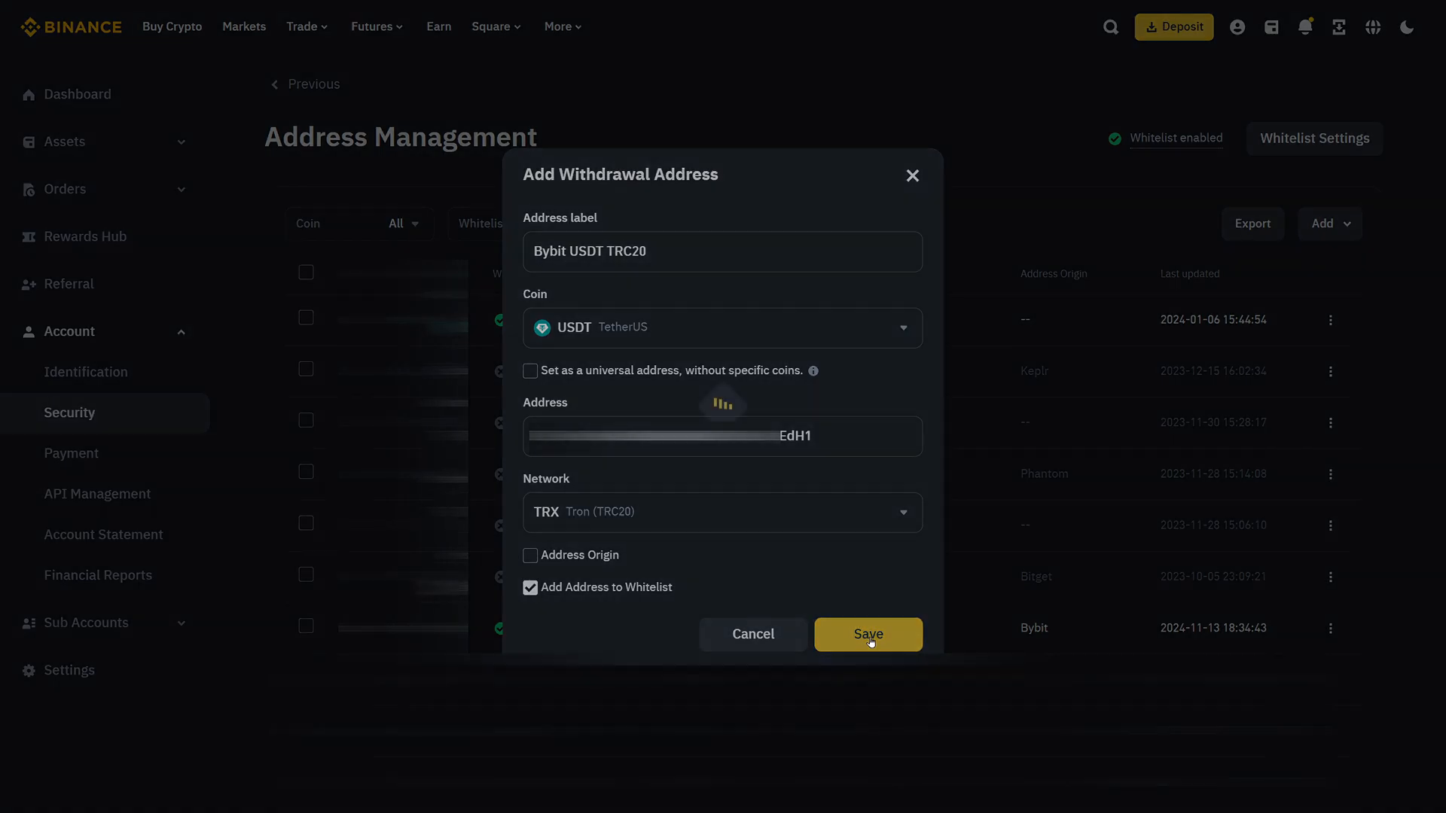
{"action": "left_click", "coordinate": [868, 635]}
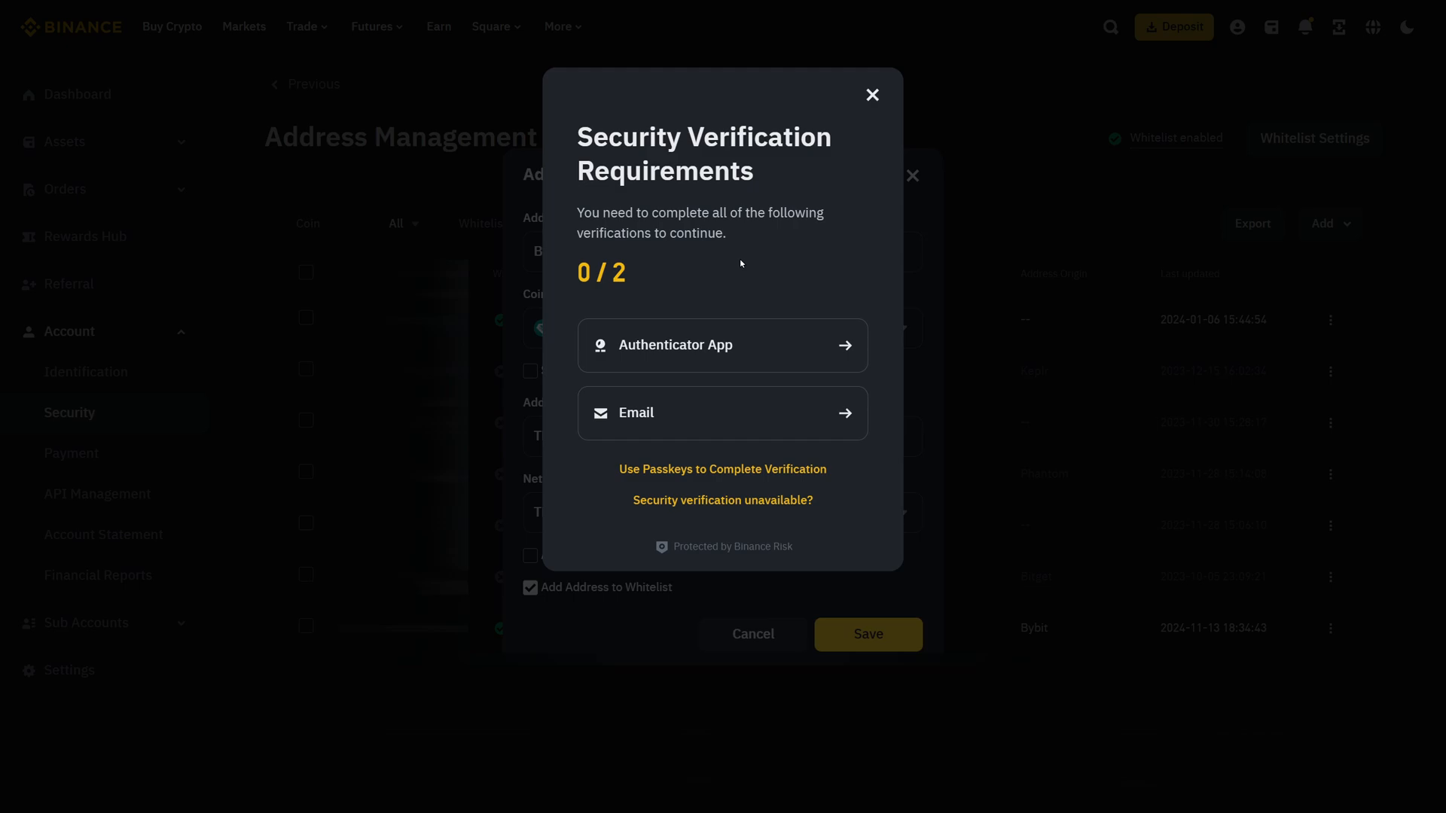
{"action": "left_click", "coordinate": [872, 94]}
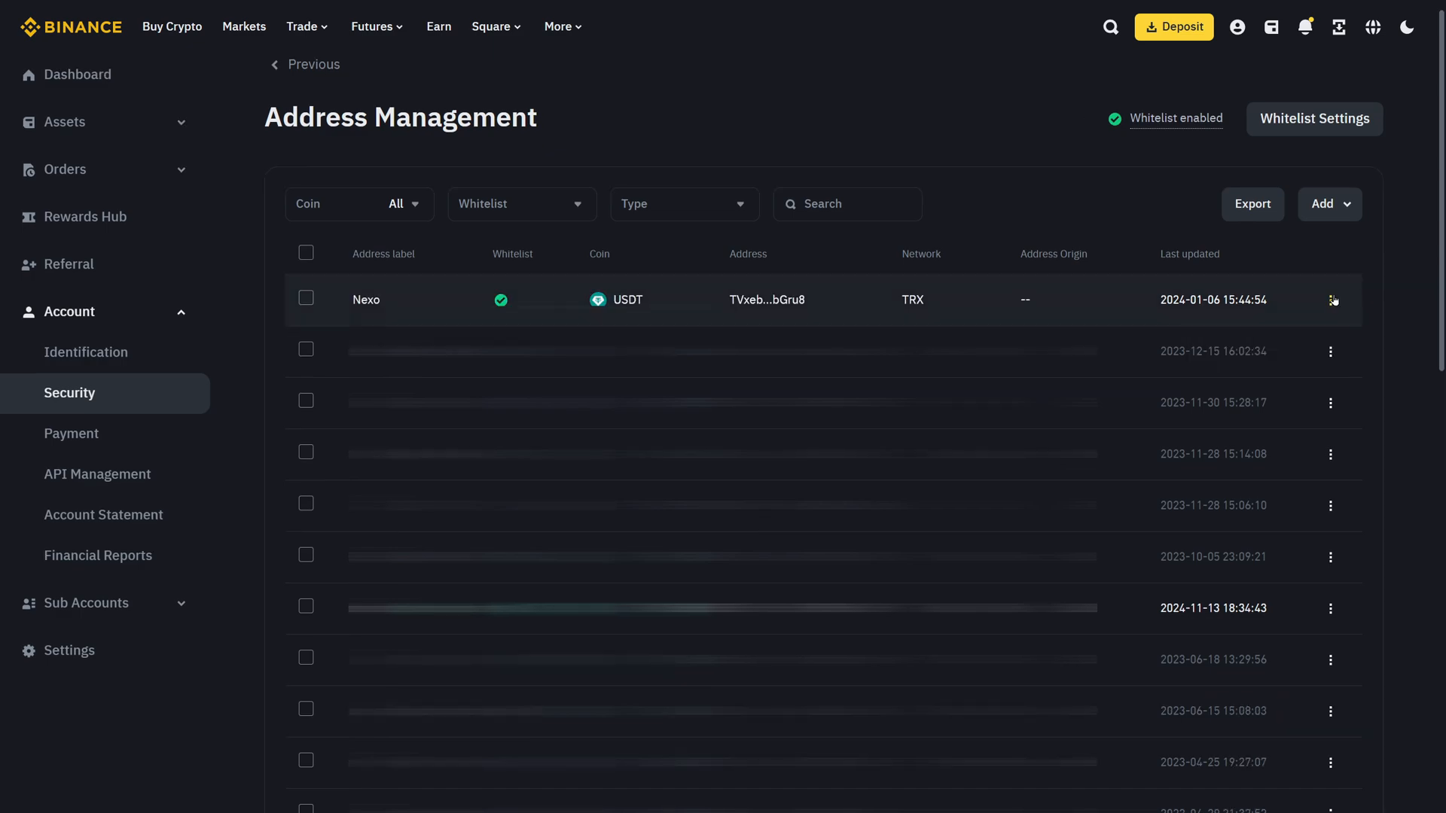
- Open the account options menu from the Binance homepage
{"action": "left_click", "coordinate": [1330, 299]}
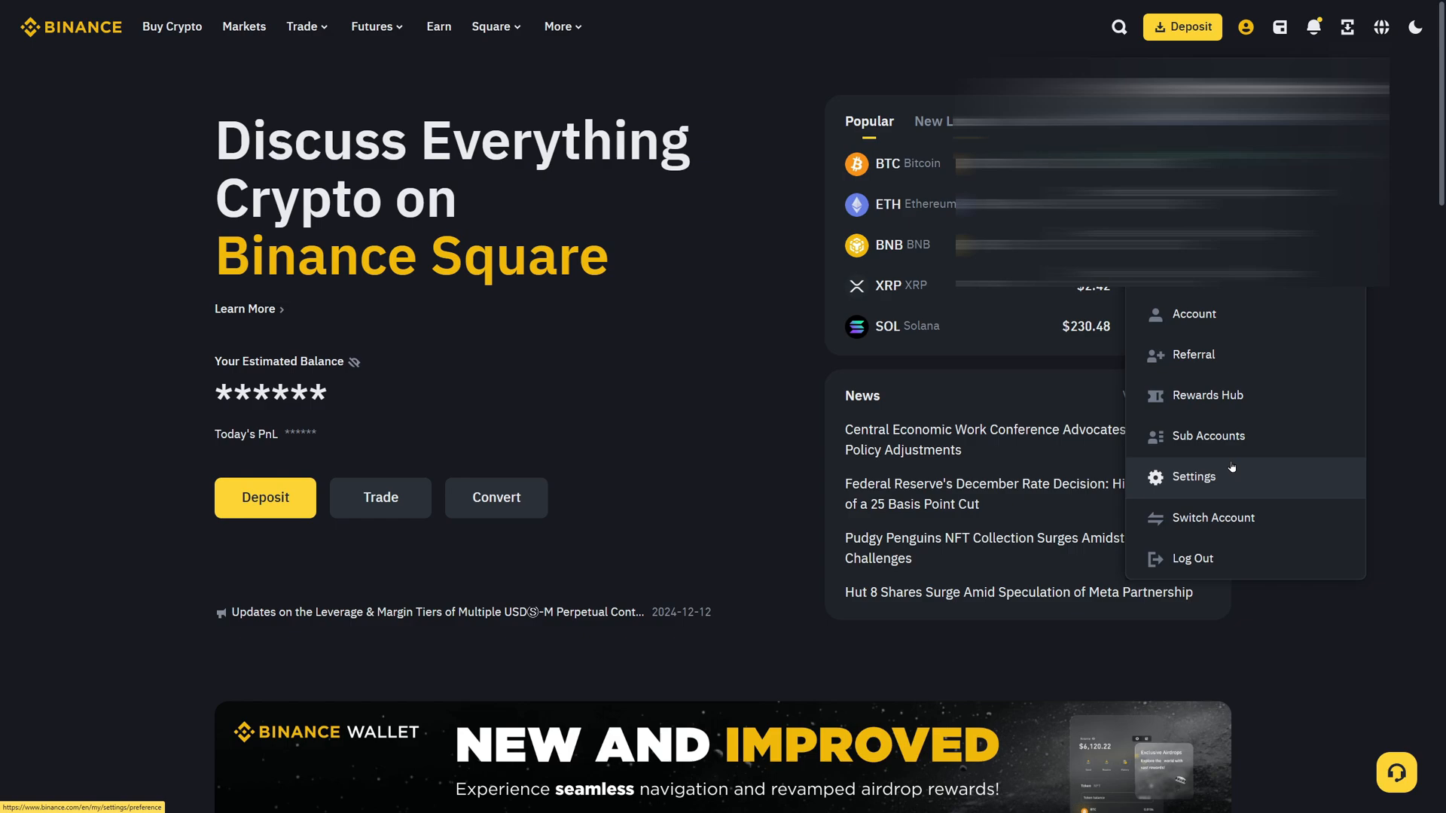
- Disable Withdrawal Whitelist in account settings and dismiss the confirmation
{"action": "left_click", "coordinate": [1193, 477]}
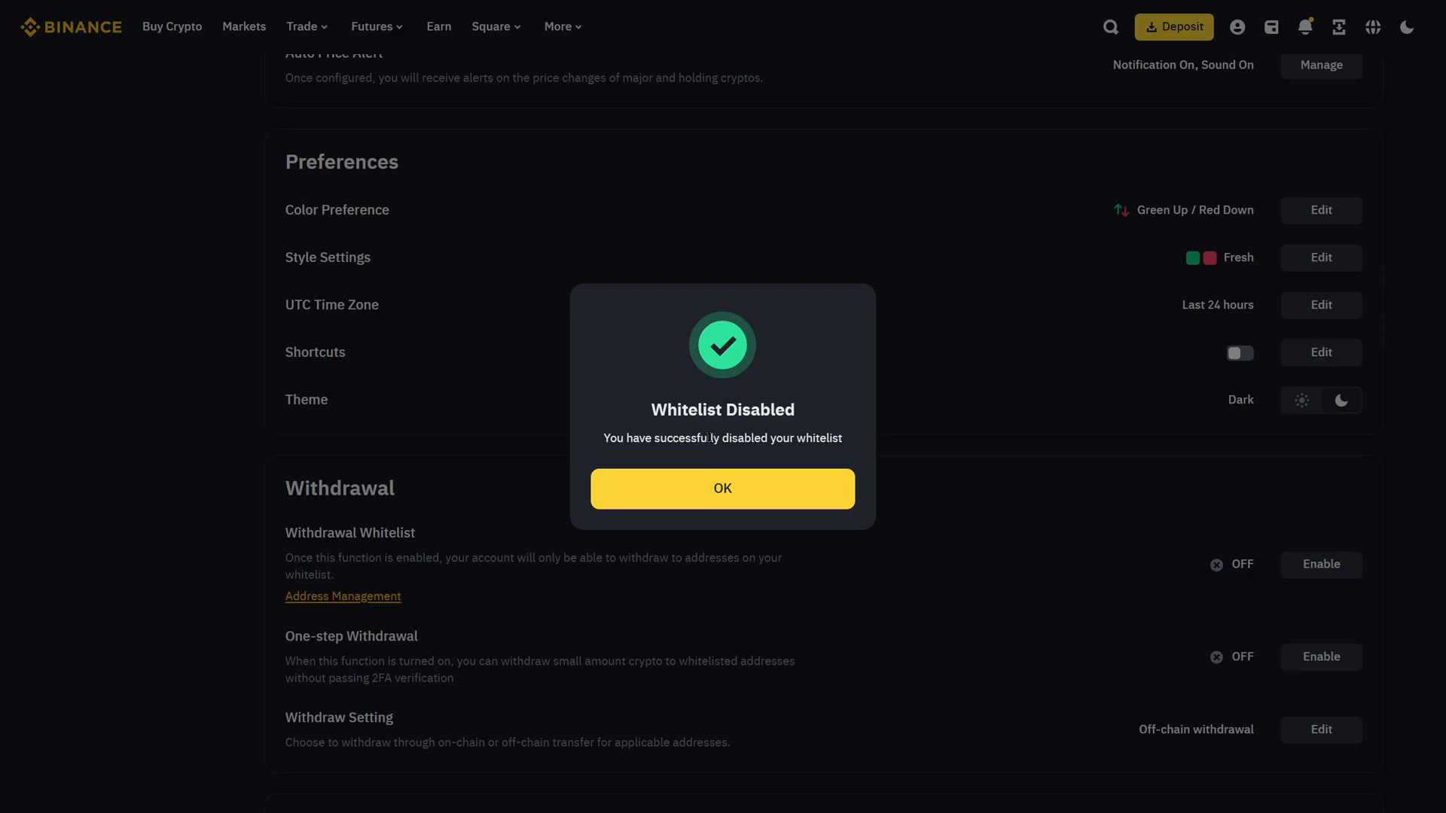
{"action": "left_click", "coordinate": [722, 487]}
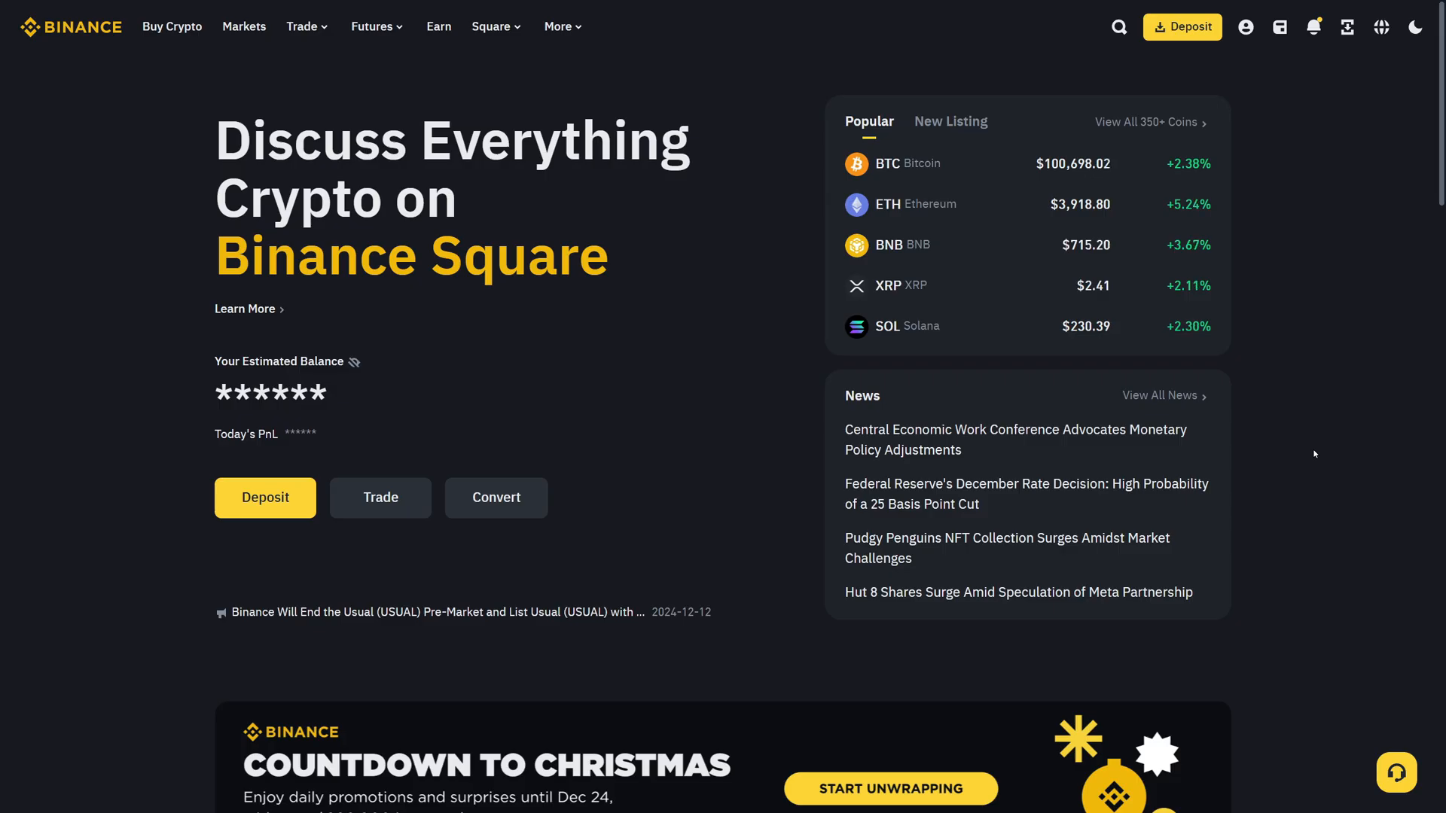